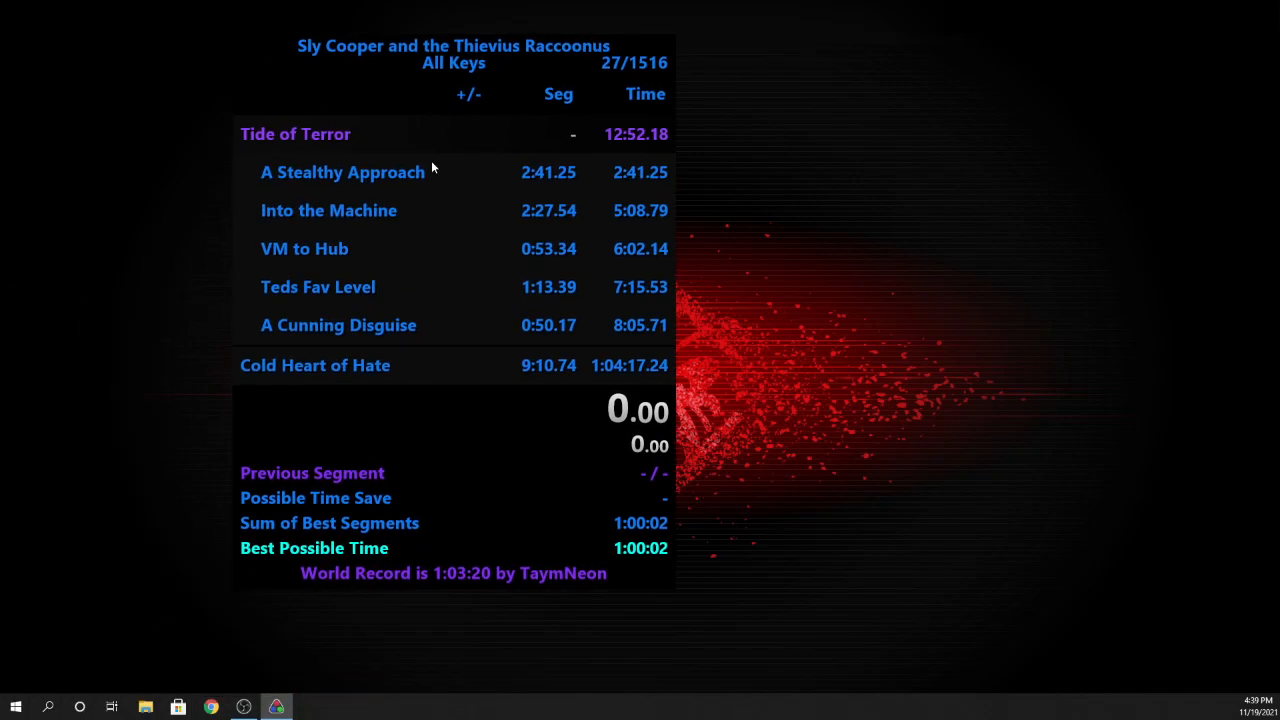
{"action": "mouse_move", "coordinate": [447, 160]}
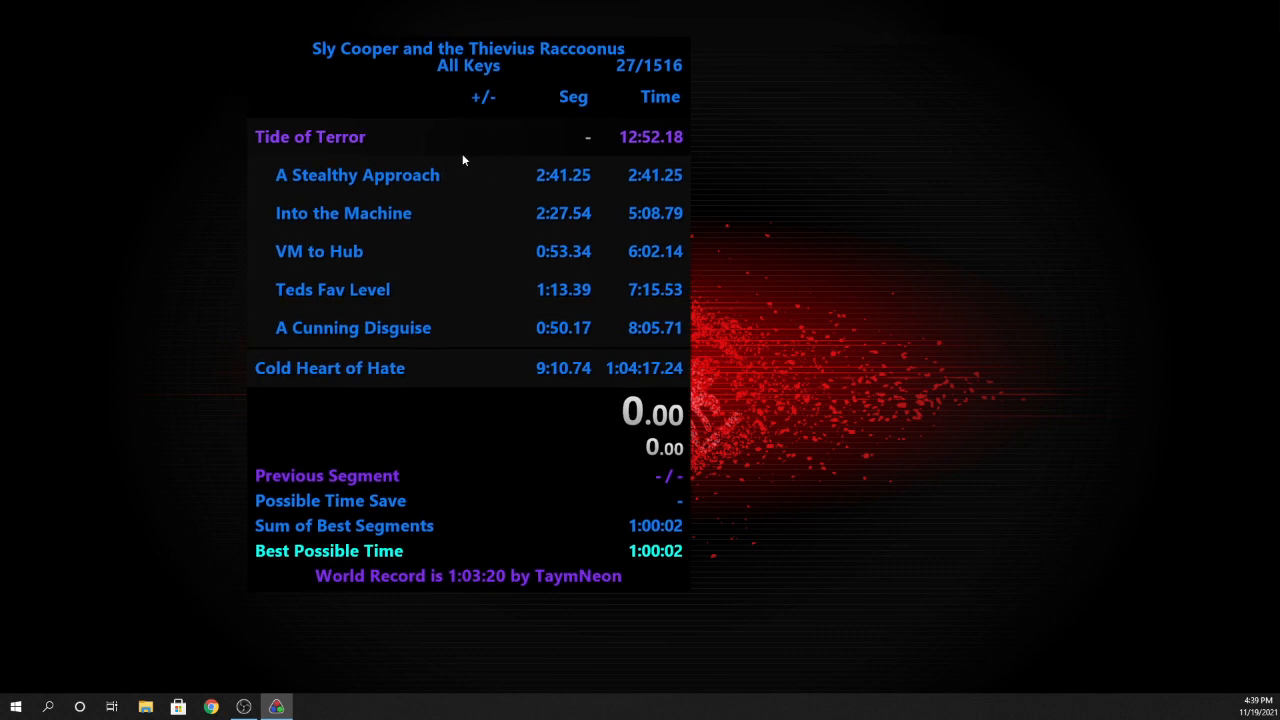
Bring up the timer's right-click options menu.
{"action": "right_click", "coordinate": [463, 160]}
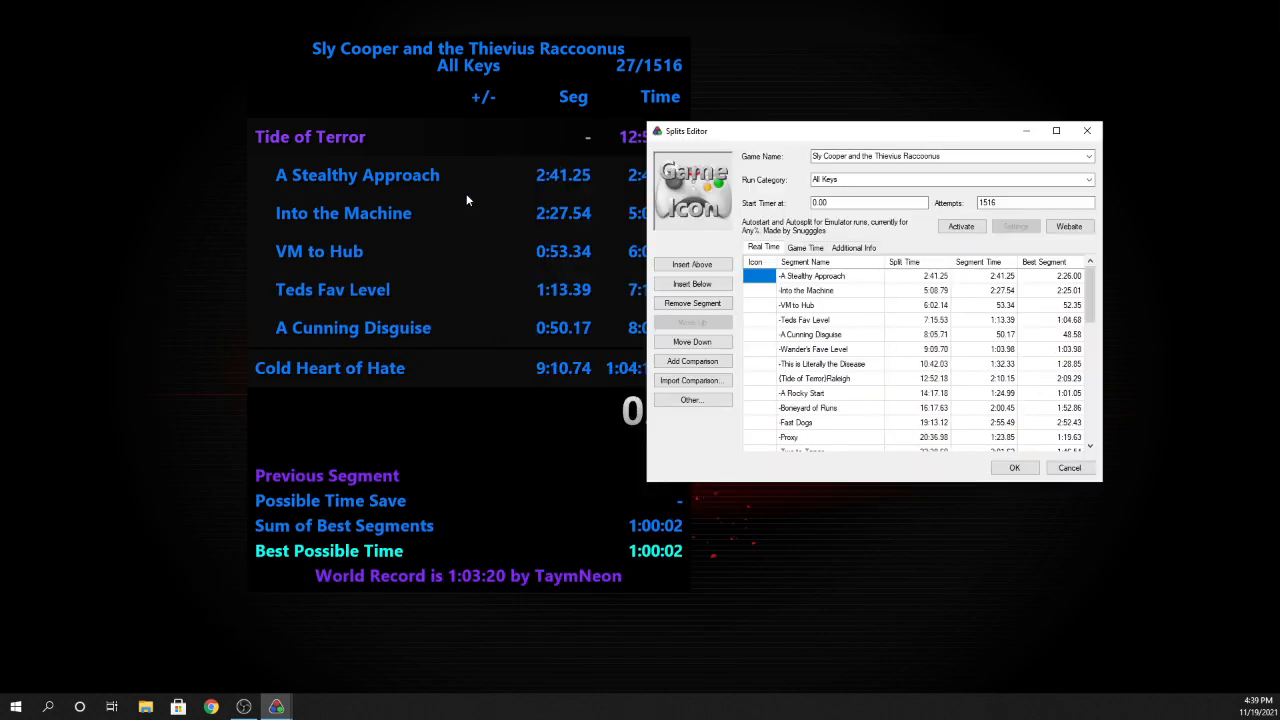
{"action": "mouse_move", "coordinate": [813, 320]}
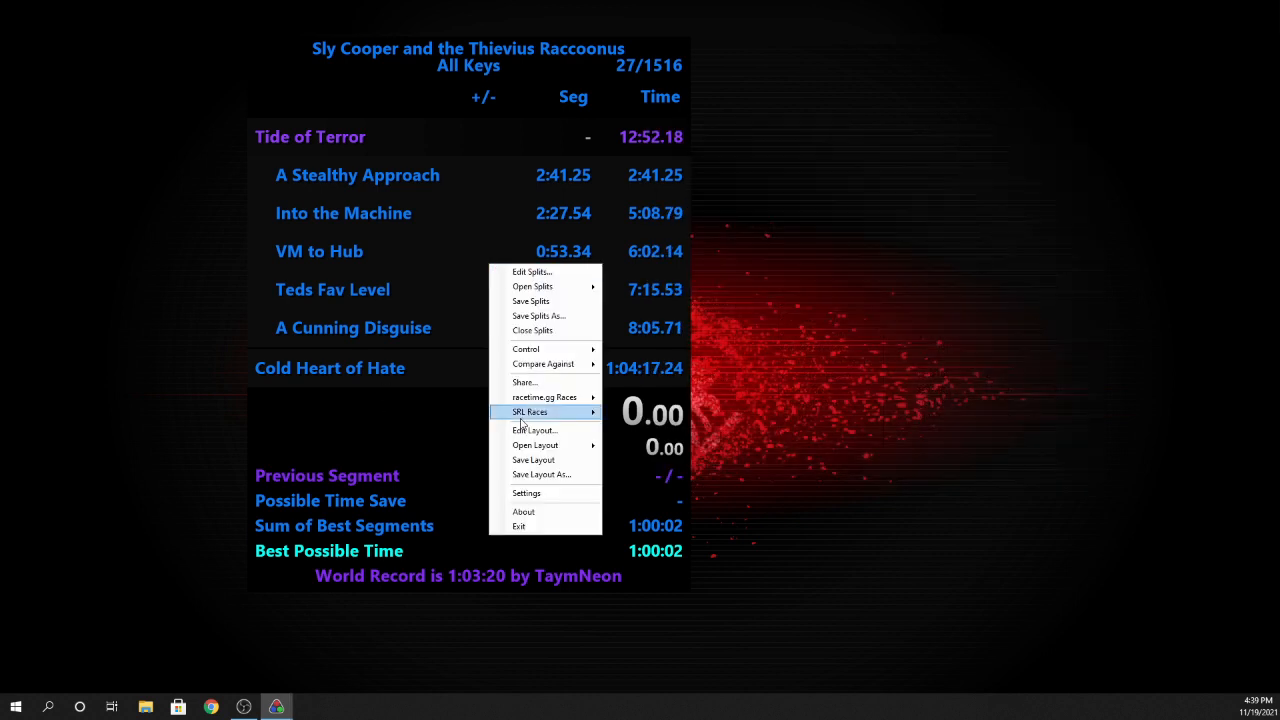
{"action": "mouse_move", "coordinate": [537, 445]}
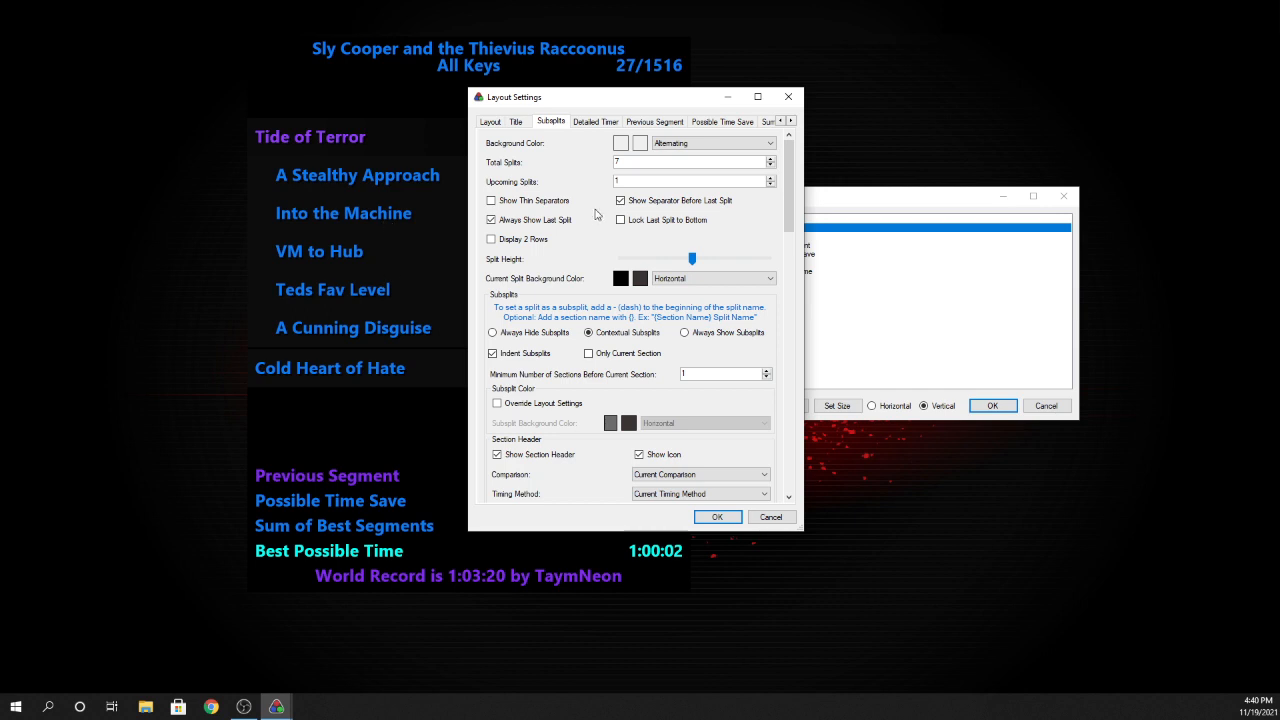
{"action": "scroll", "scroll_direction": "down", "scroll_amount": 3}
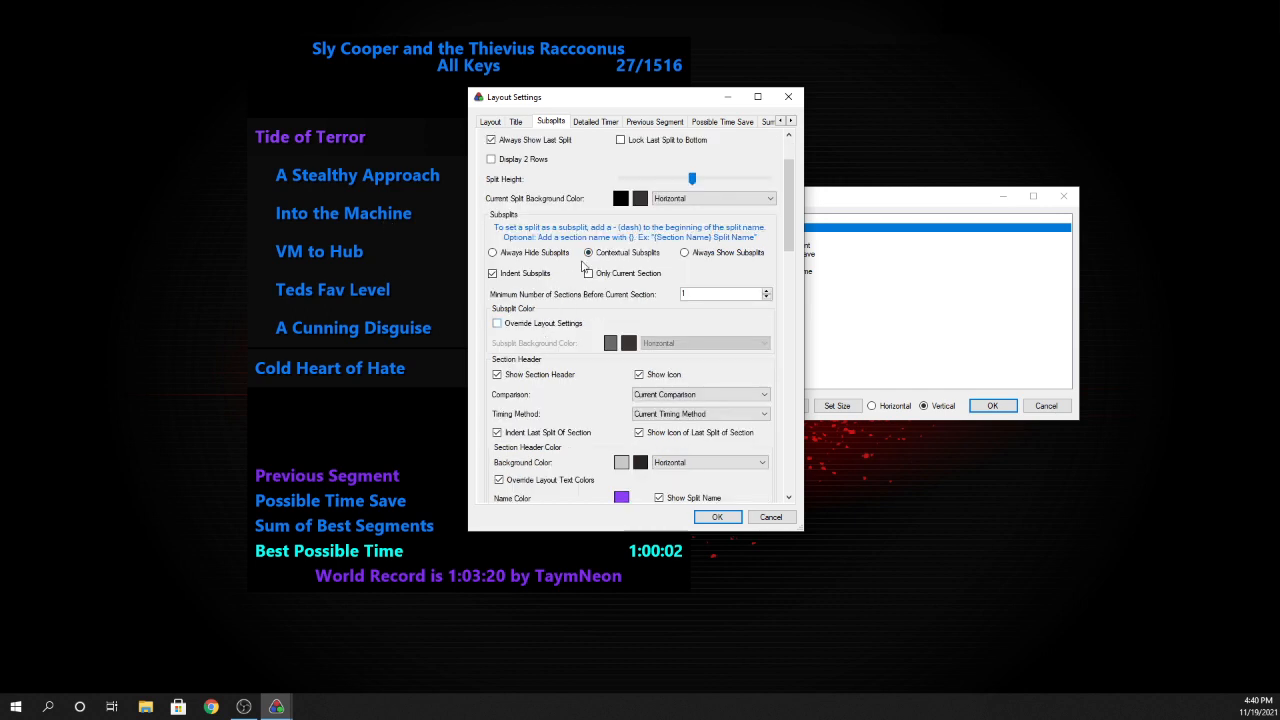
{"action": "left_click", "coordinate": [587, 273]}
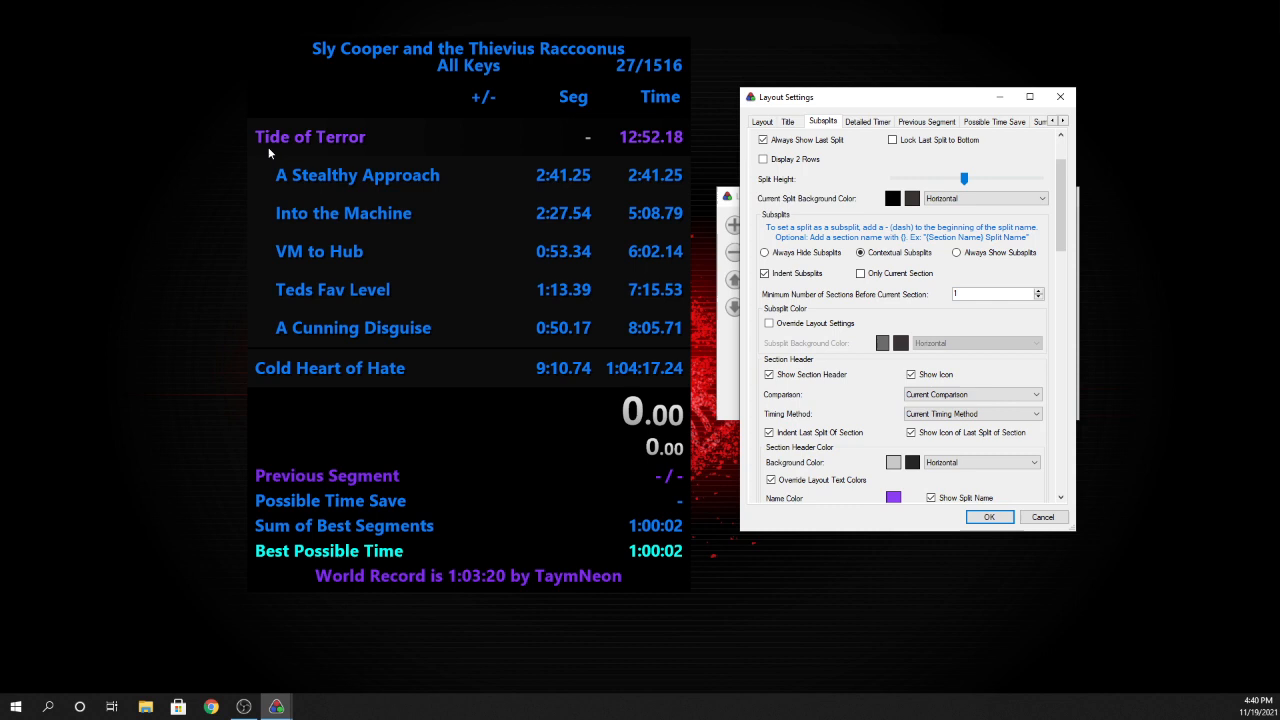
{"action": "mouse_move", "coordinate": [301, 154]}
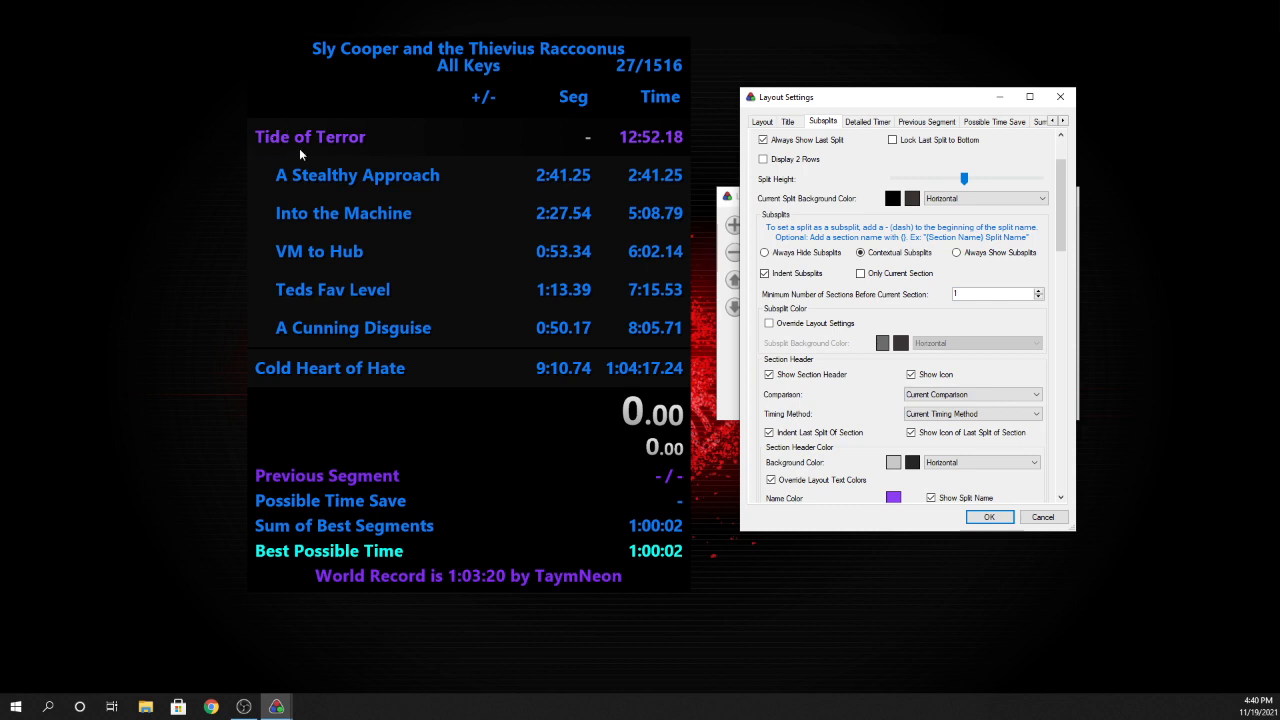
{"action": "mouse_move", "coordinate": [280, 136]}
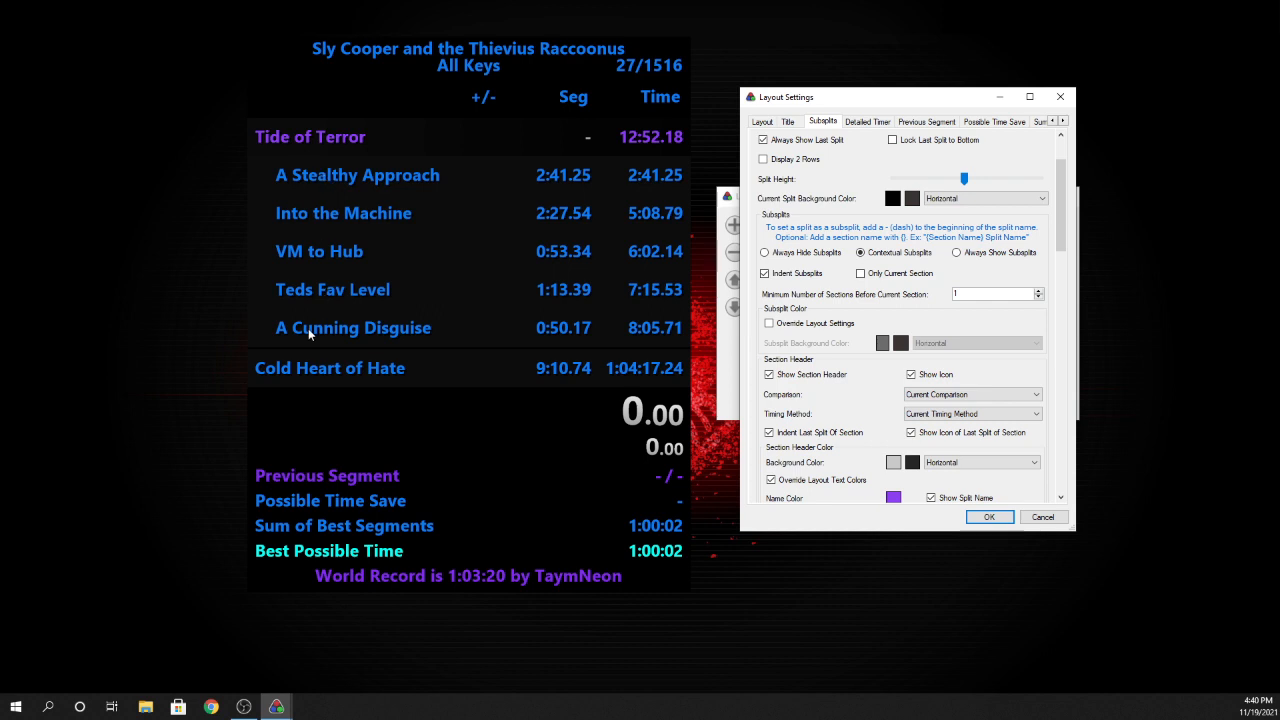
{"action": "mouse_move", "coordinate": [276, 216]}
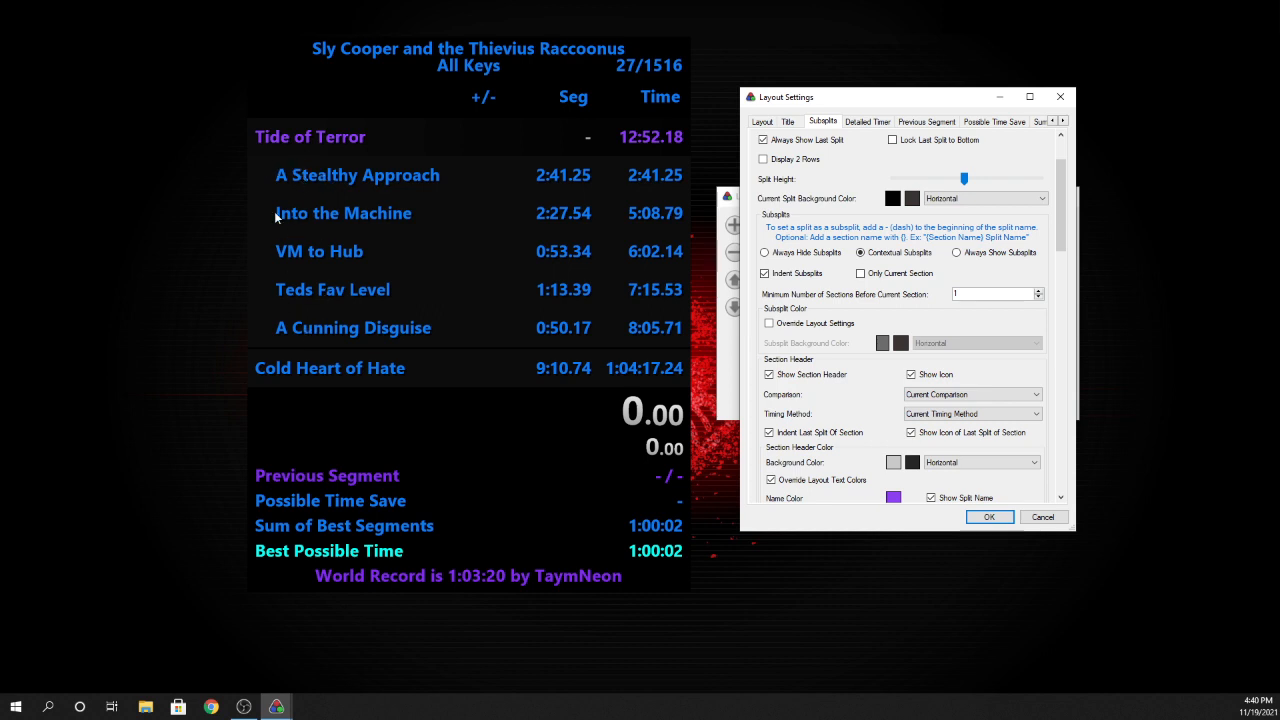
{"action": "mouse_move", "coordinate": [417, 143]}
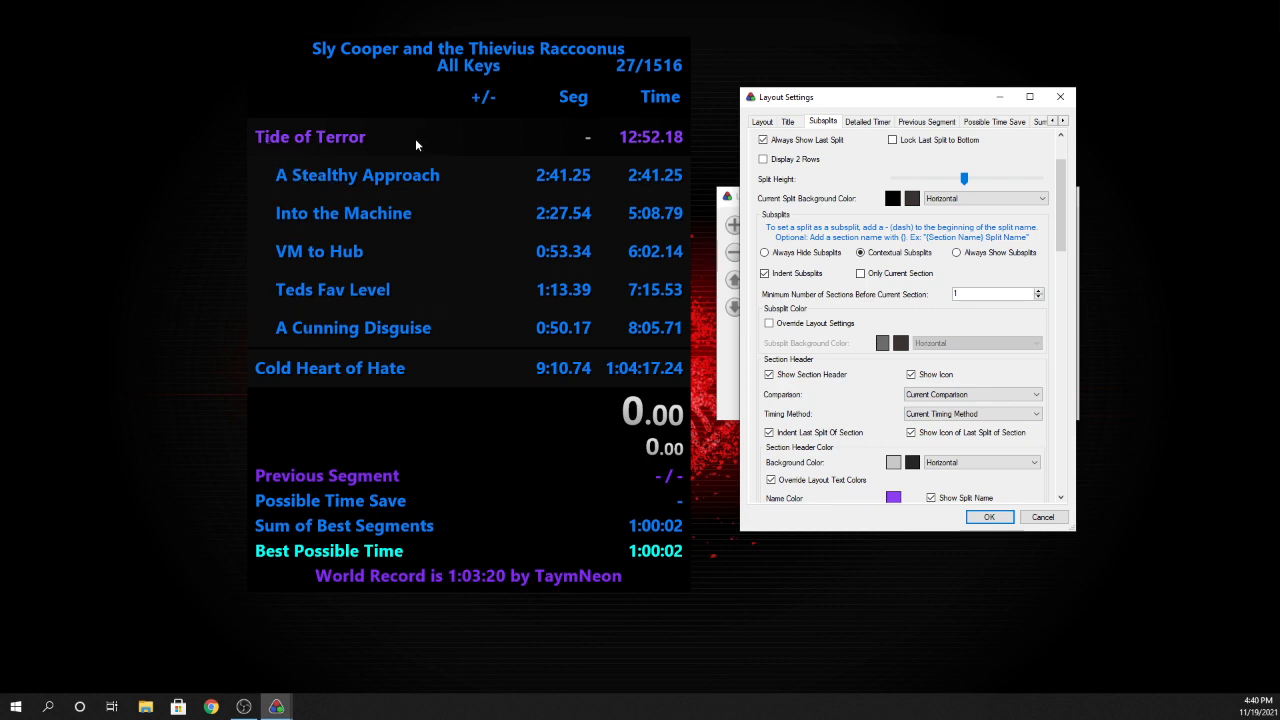
{"action": "mouse_move", "coordinate": [331, 291]}
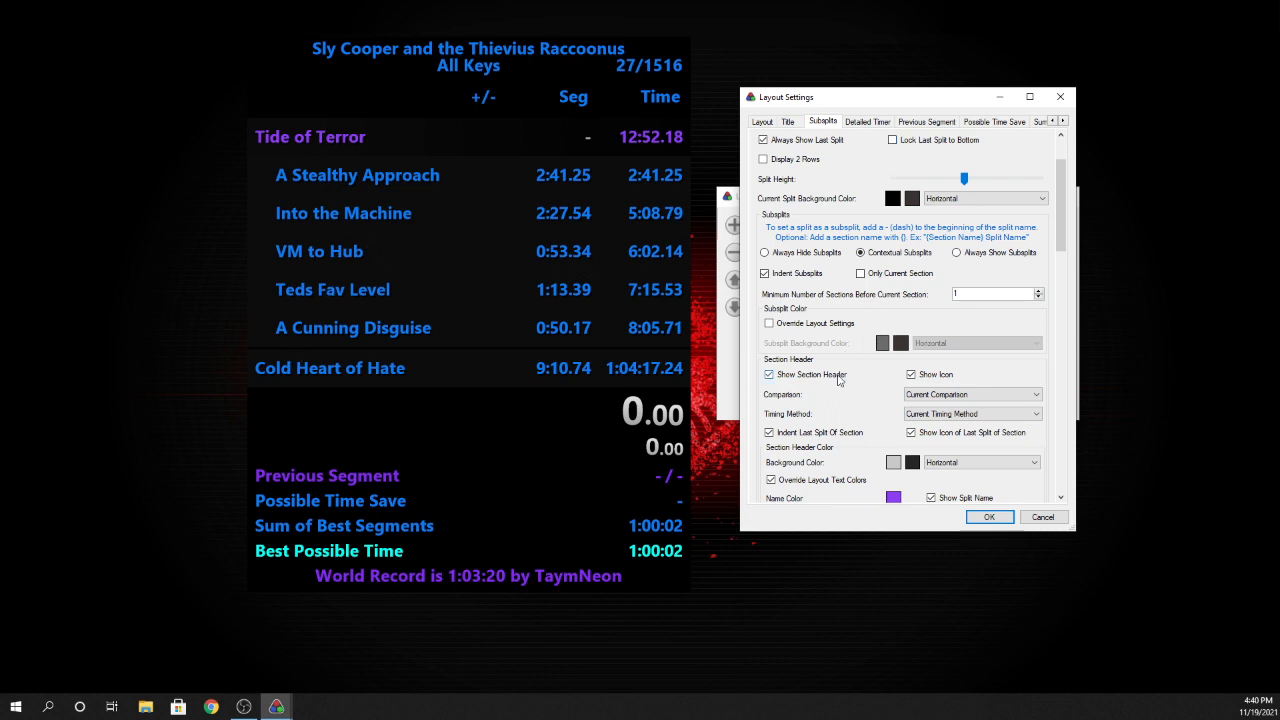
Toggle Show Section Header off and back on, keeping section headers enabled.
{"action": "left_click", "coordinate": [767, 374]}
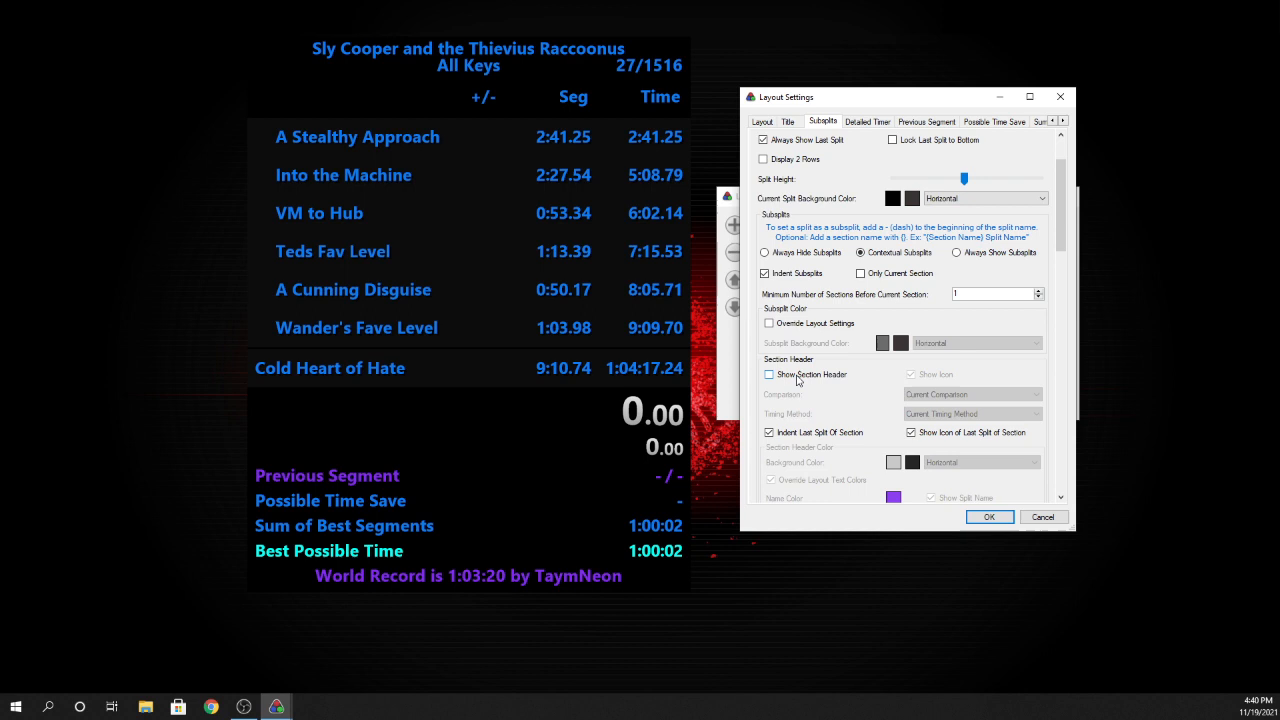
{"action": "left_click", "coordinate": [768, 374]}
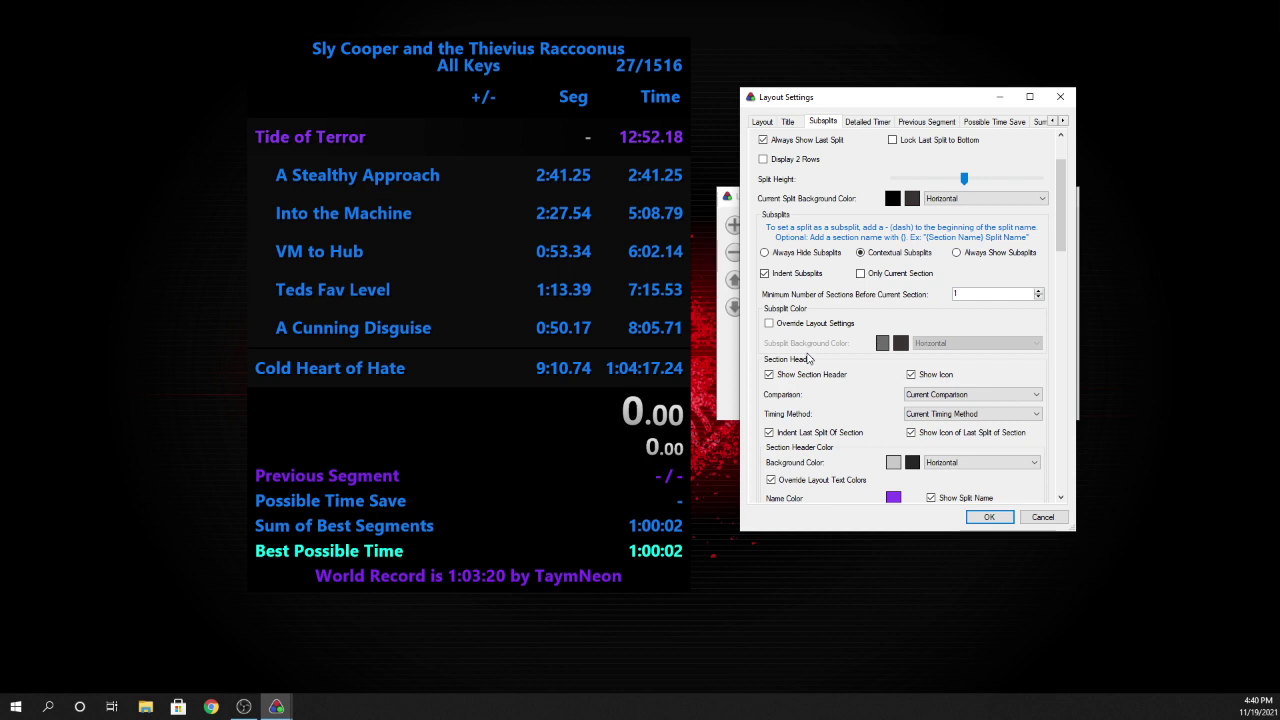
{"action": "scroll", "scroll_direction": "down", "scroll_amount": 3}
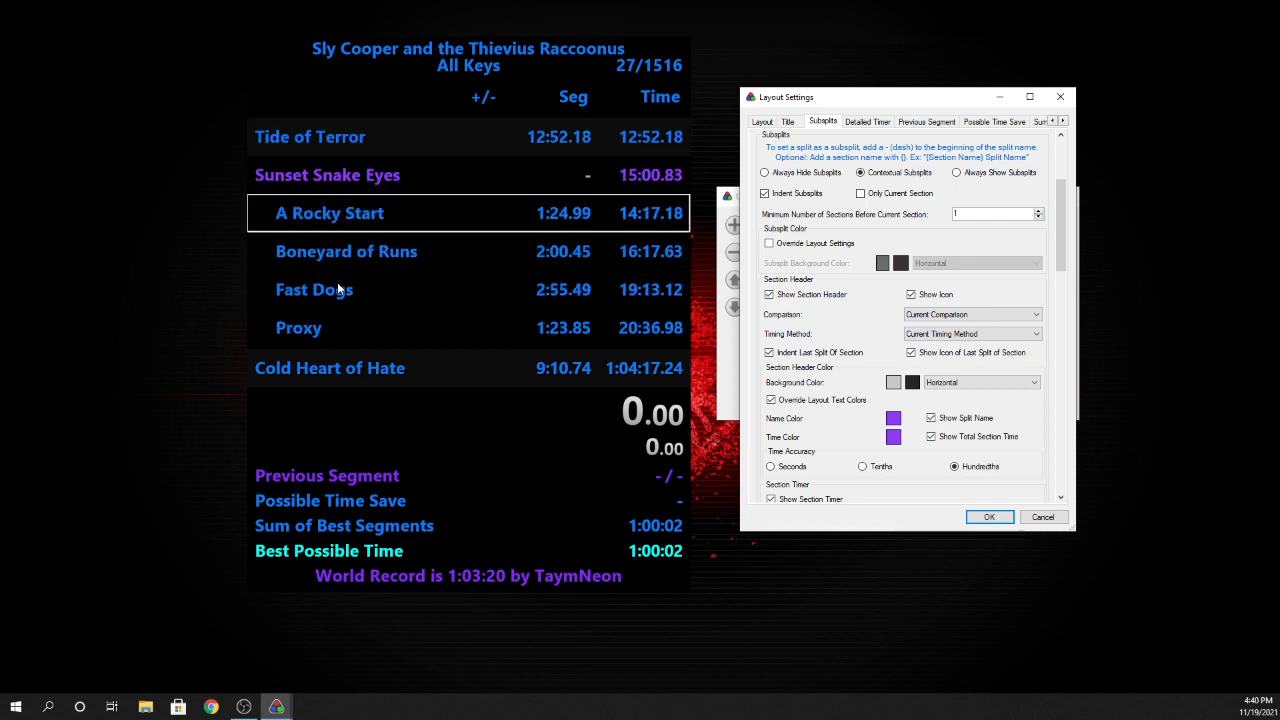
{"action": "mouse_move", "coordinate": [414, 251]}
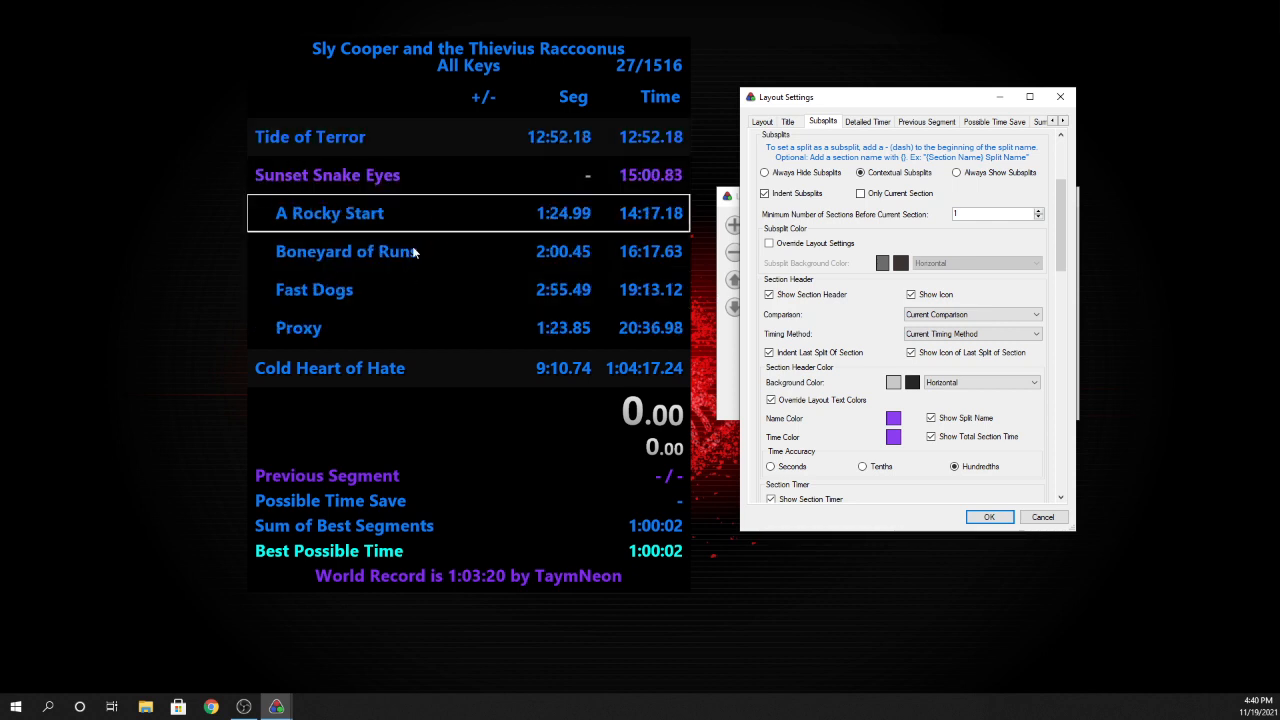
{"action": "mouse_move", "coordinate": [573, 158]}
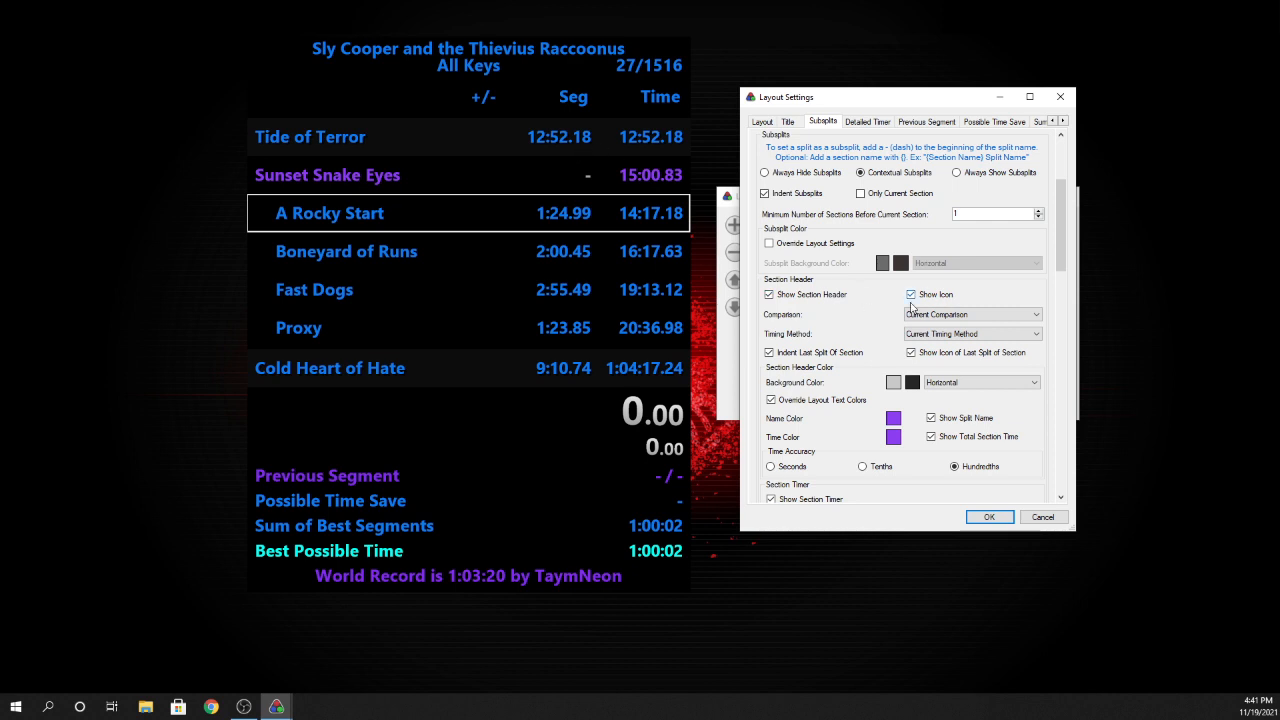
Scroll through the Subsplits tab options in Layout Settings.
{"action": "scroll", "scroll_direction": "down", "scroll_amount": 3}
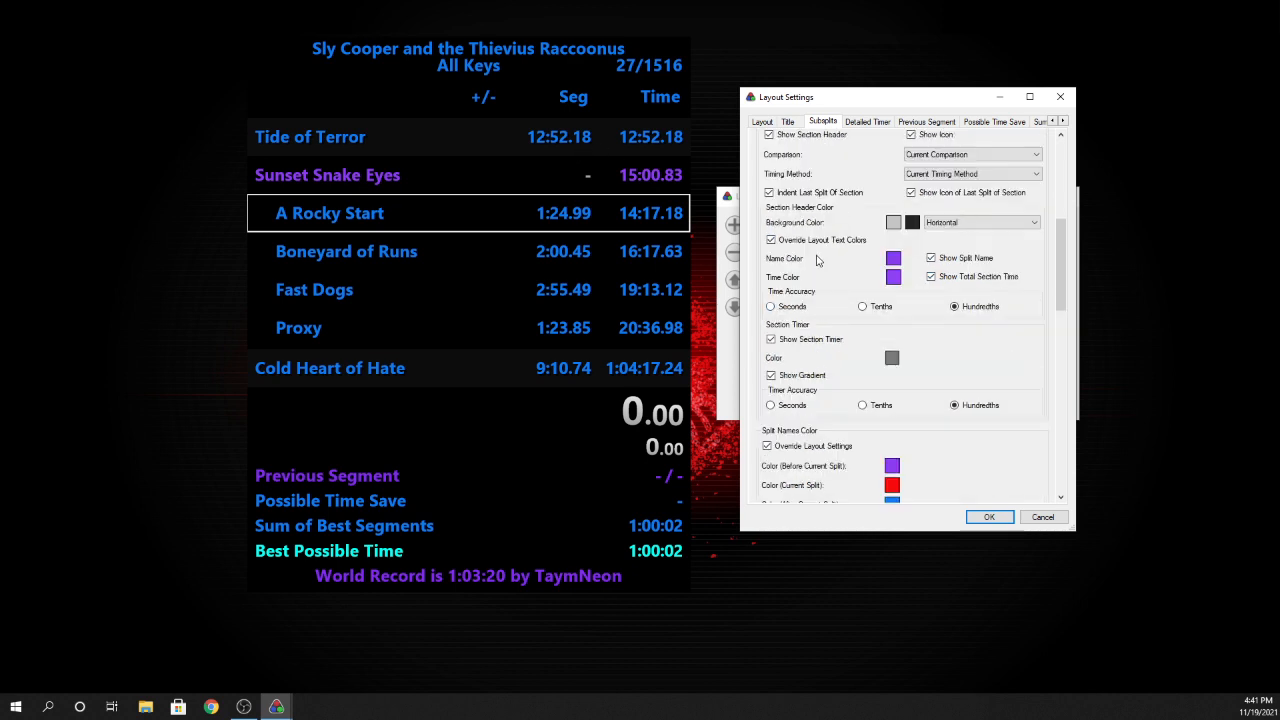
{"action": "scroll", "scroll_direction": "down", "scroll_amount": 3}
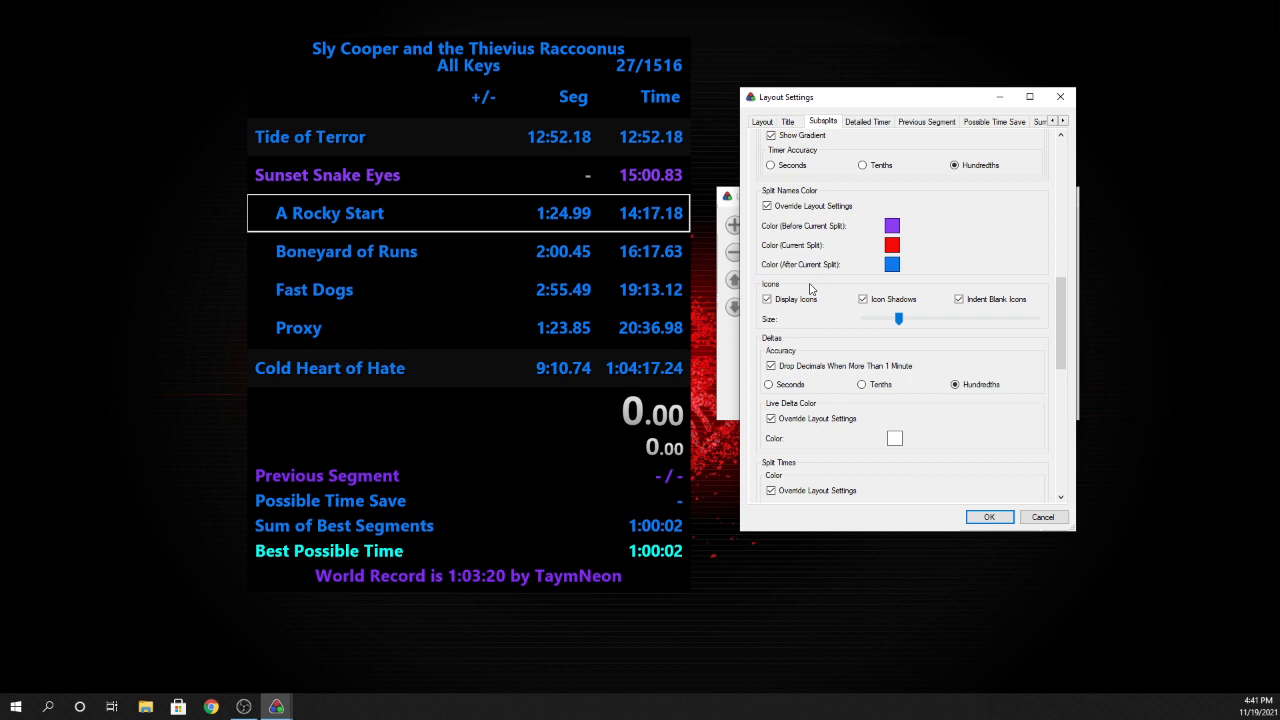
{"action": "scroll", "scroll_direction": "down", "scroll_amount": 3}
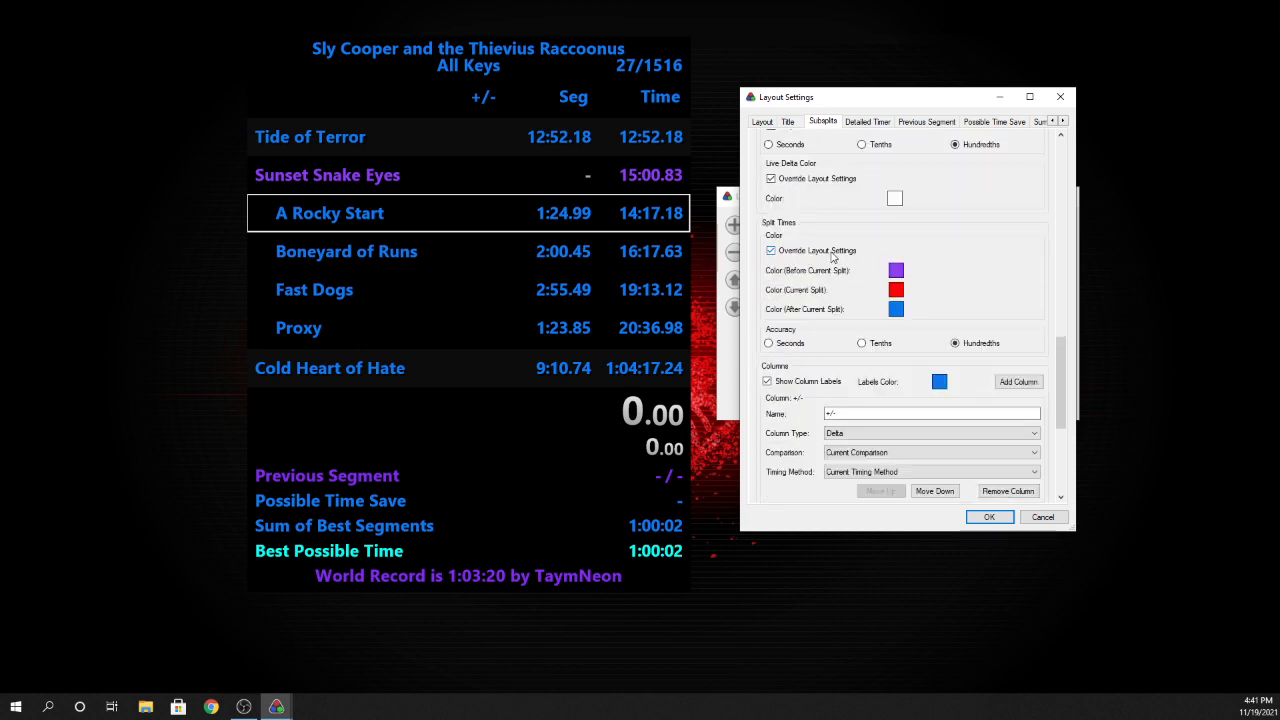
{"action": "scroll", "scroll_direction": "down", "scroll_amount": 3}
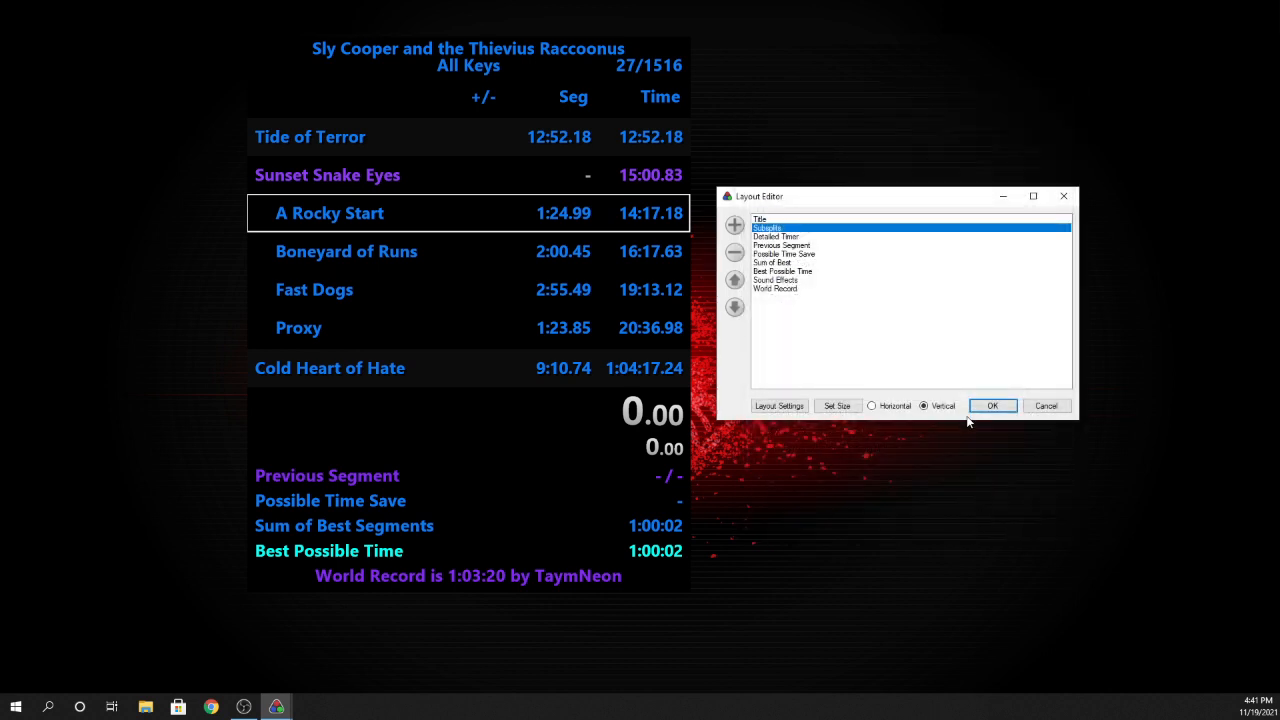
Accept the layout and close the Layout Editor.
{"action": "left_click", "coordinate": [992, 405]}
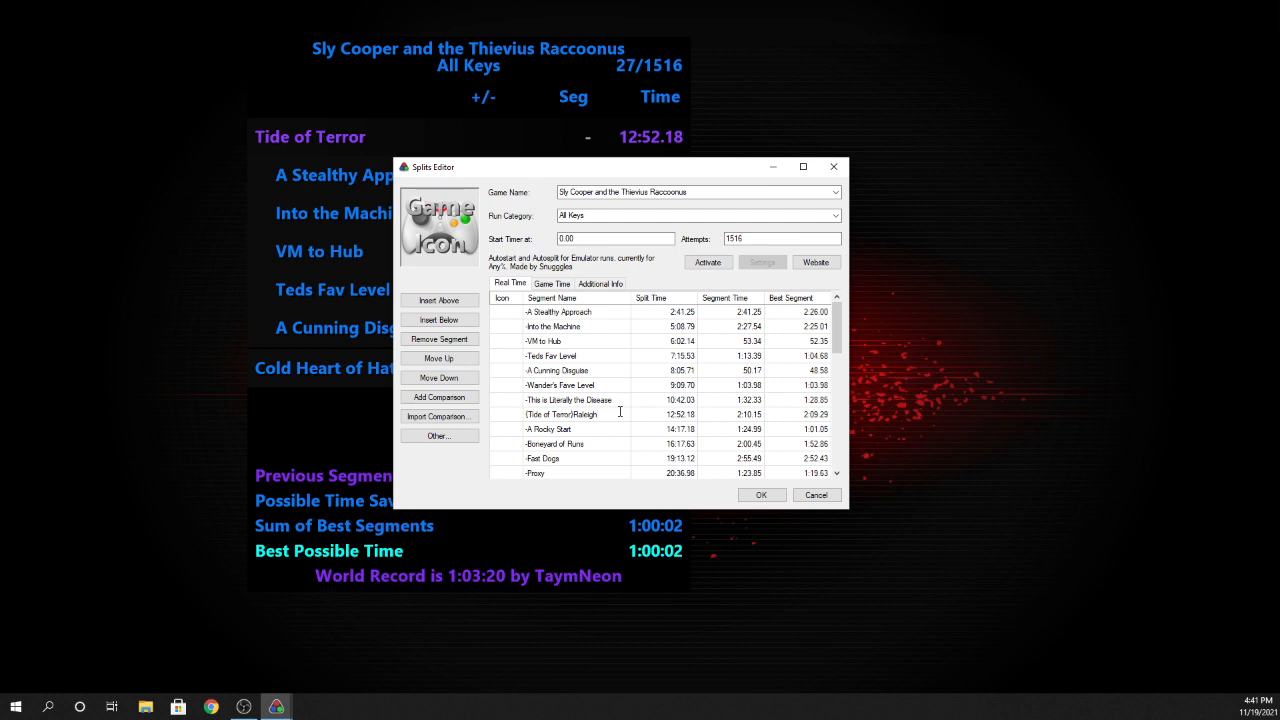
Launch Notepad from the taskbar over the Splits Editor.
{"action": "left_click", "coordinate": [563, 414]}
{"action": "type", "text": "{"}
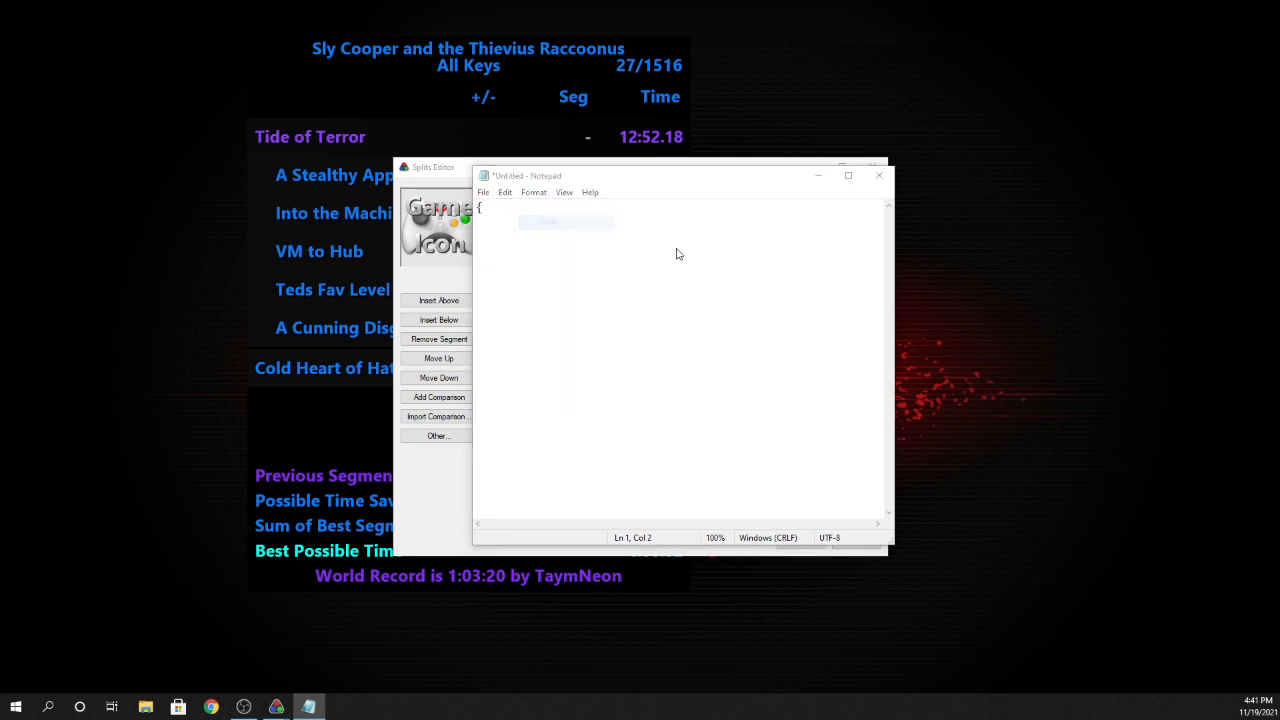
Complete the note's boss line as '{Tide of Terror}Raleigh'.
{"action": "left_click", "coordinate": [533, 192]}
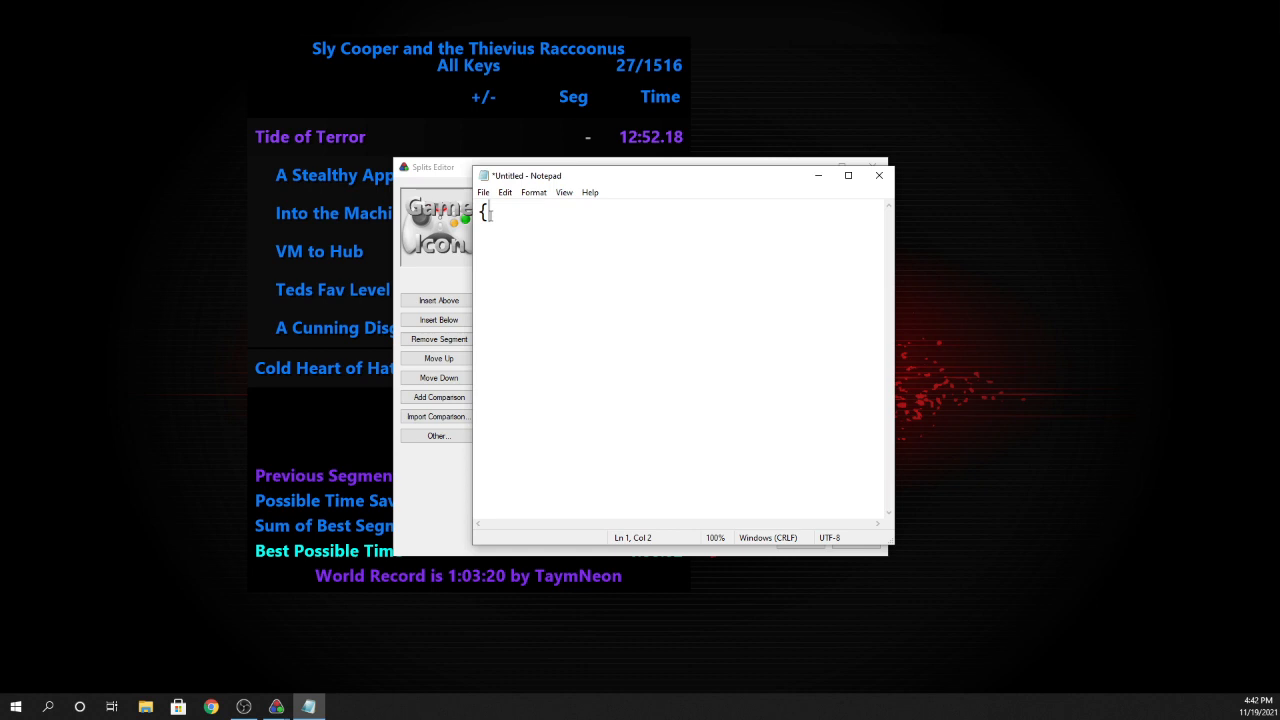
{"action": "type", "text": "Tide of Ter"}
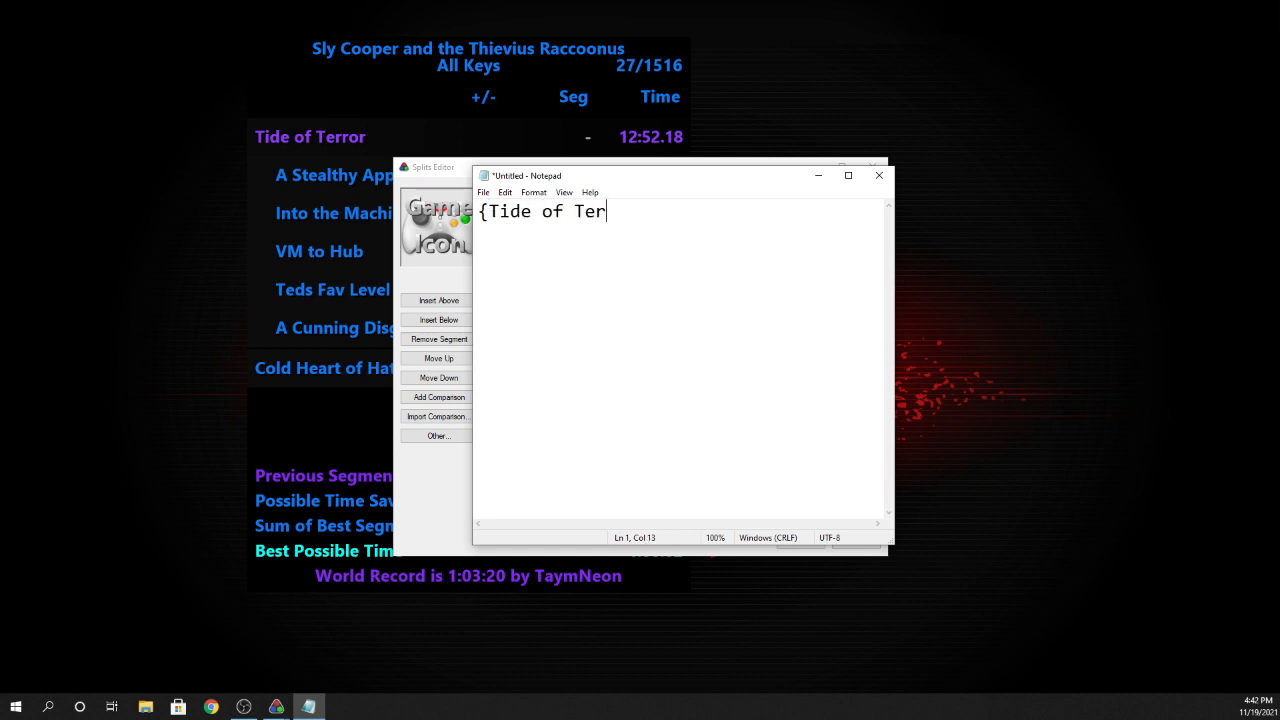
{"action": "type", "text": "ror}"}
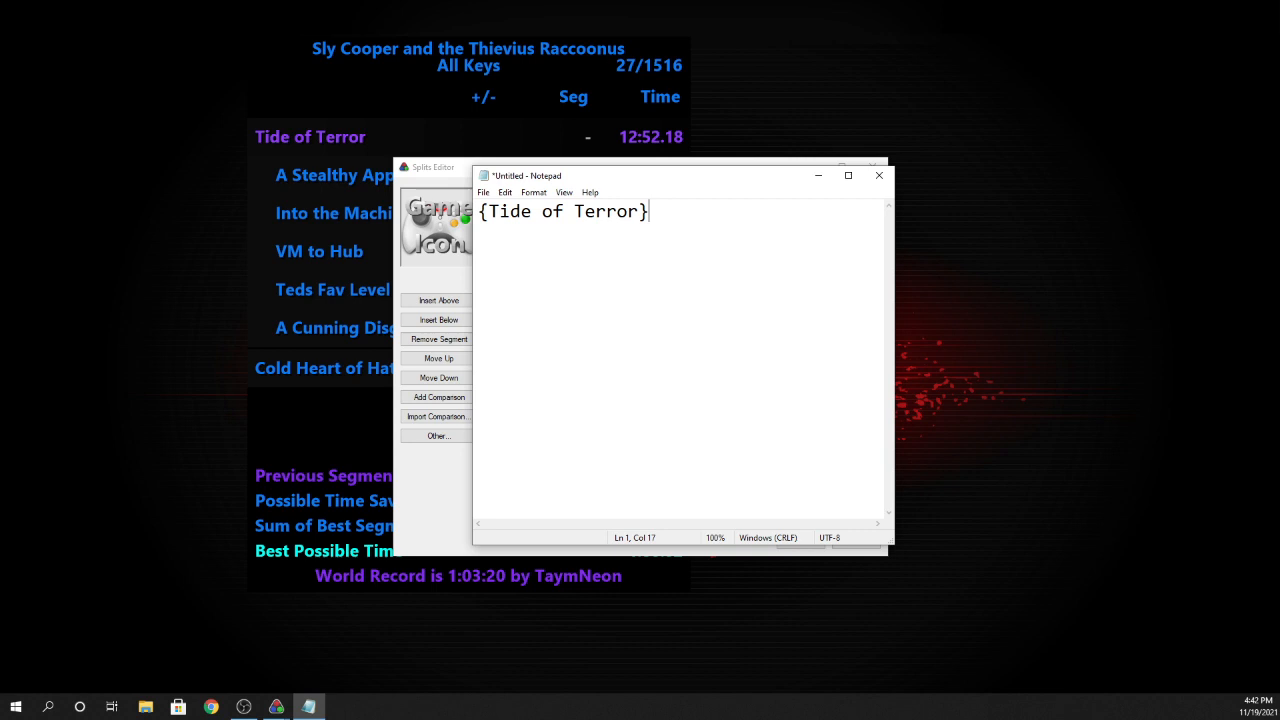
{"action": "type", "text": "Raleigh"}
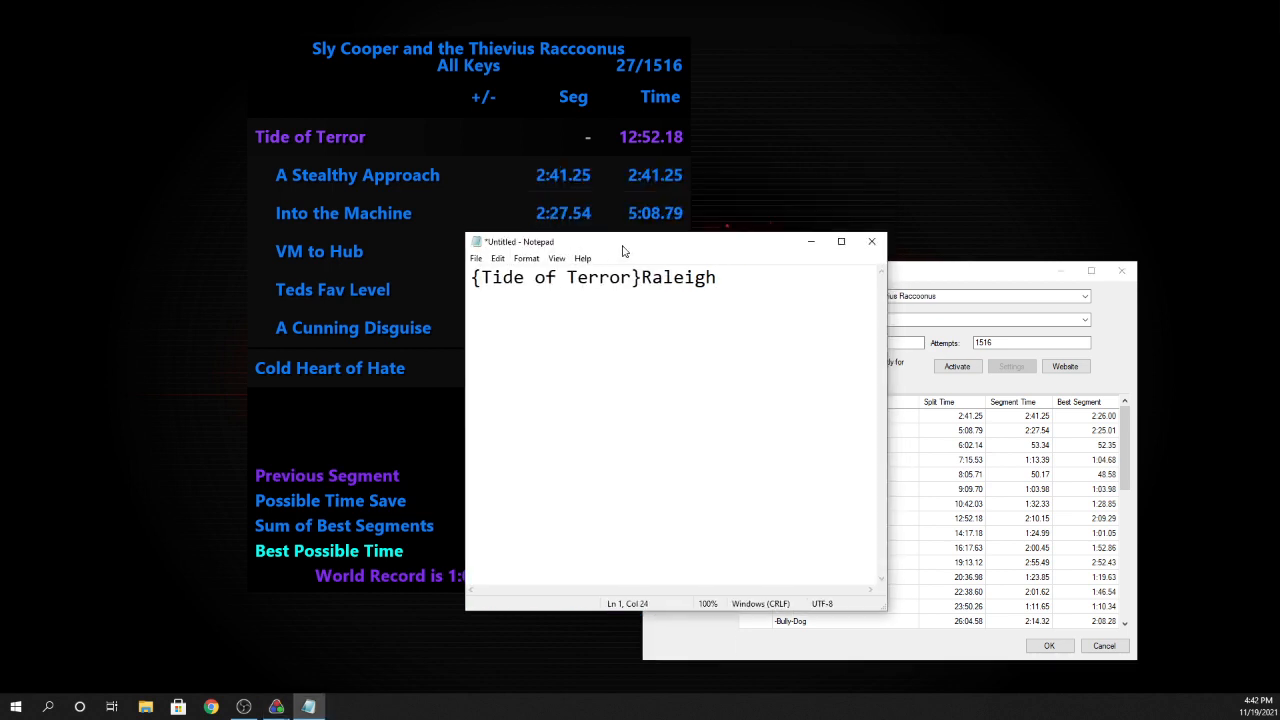
Add dash-prefixed level lines '-Stealthy Approach' and '-Into the Machine' above the boss line.
{"action": "key", "text": "Enter"}
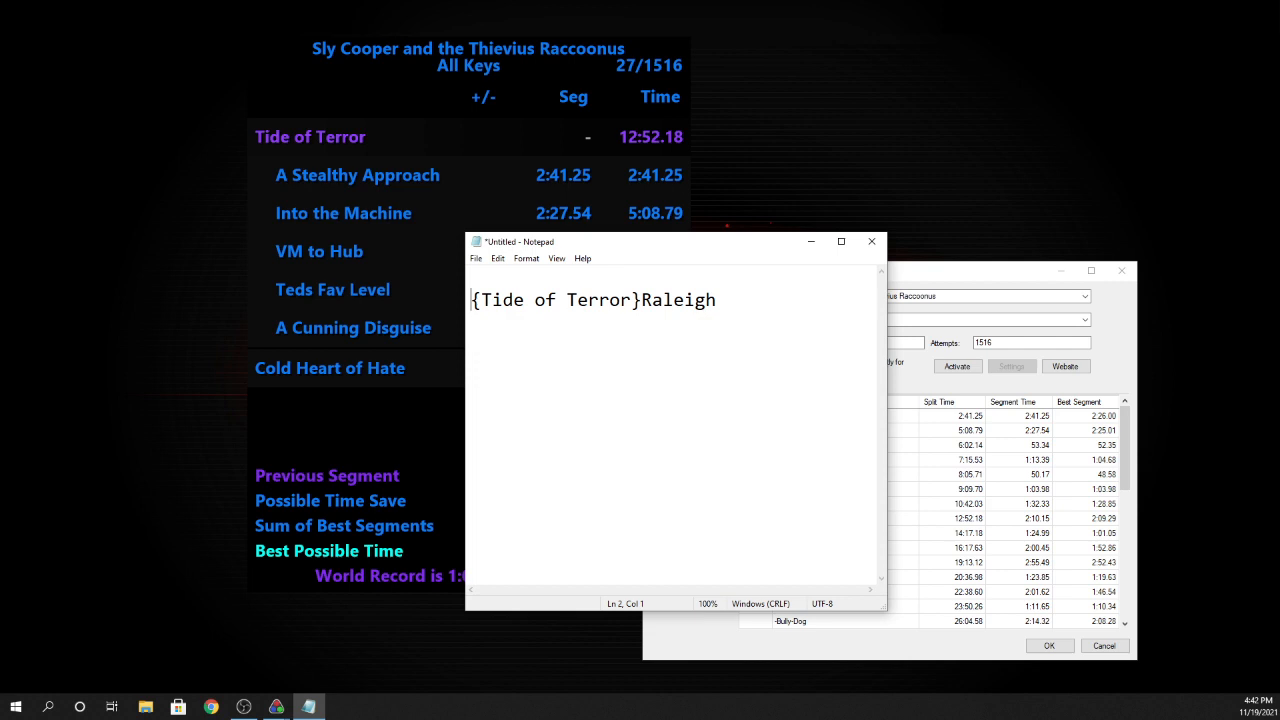
{"action": "type", "text": "-"}
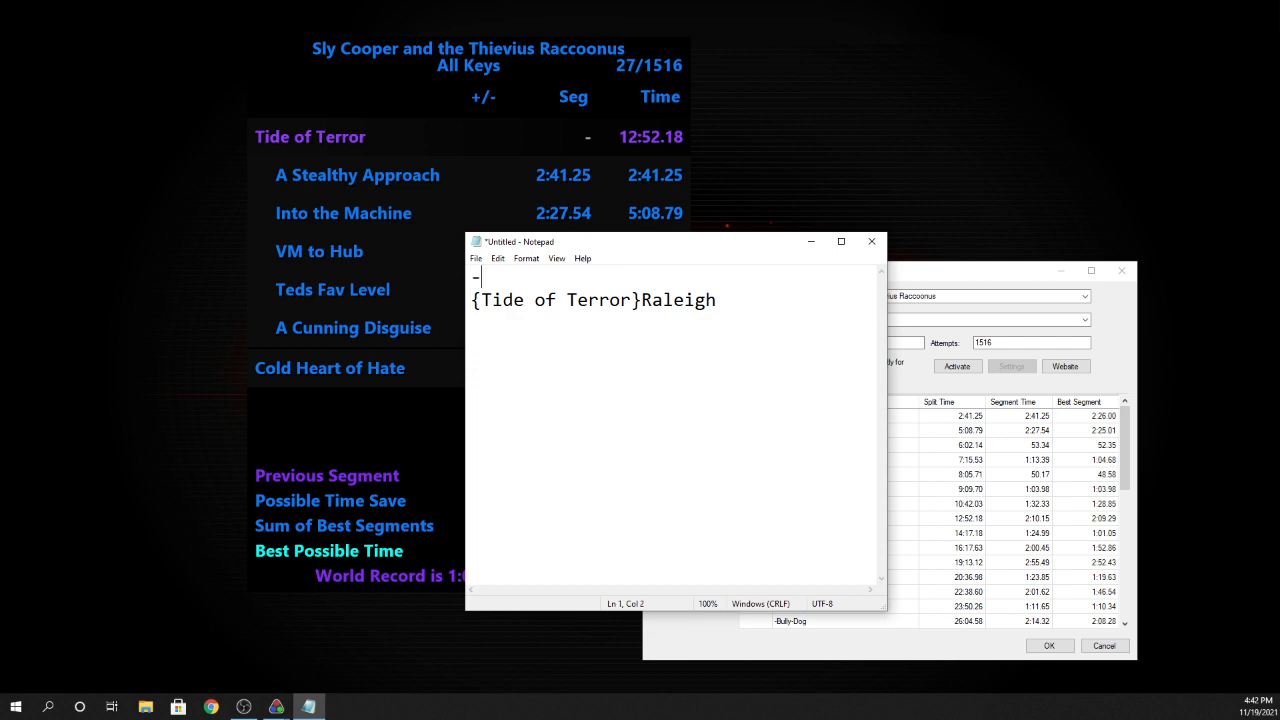
{"action": "type", "text": "Stealthy"}
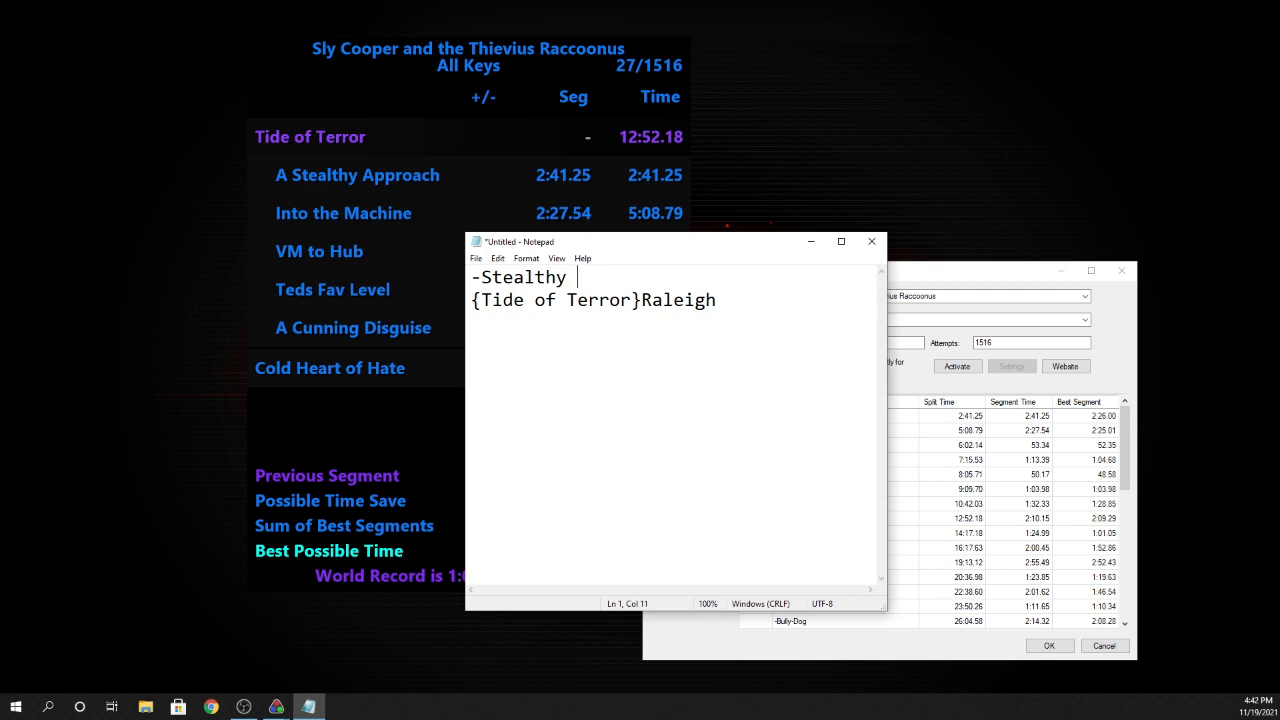
{"action": "type", "text": "Approach"}
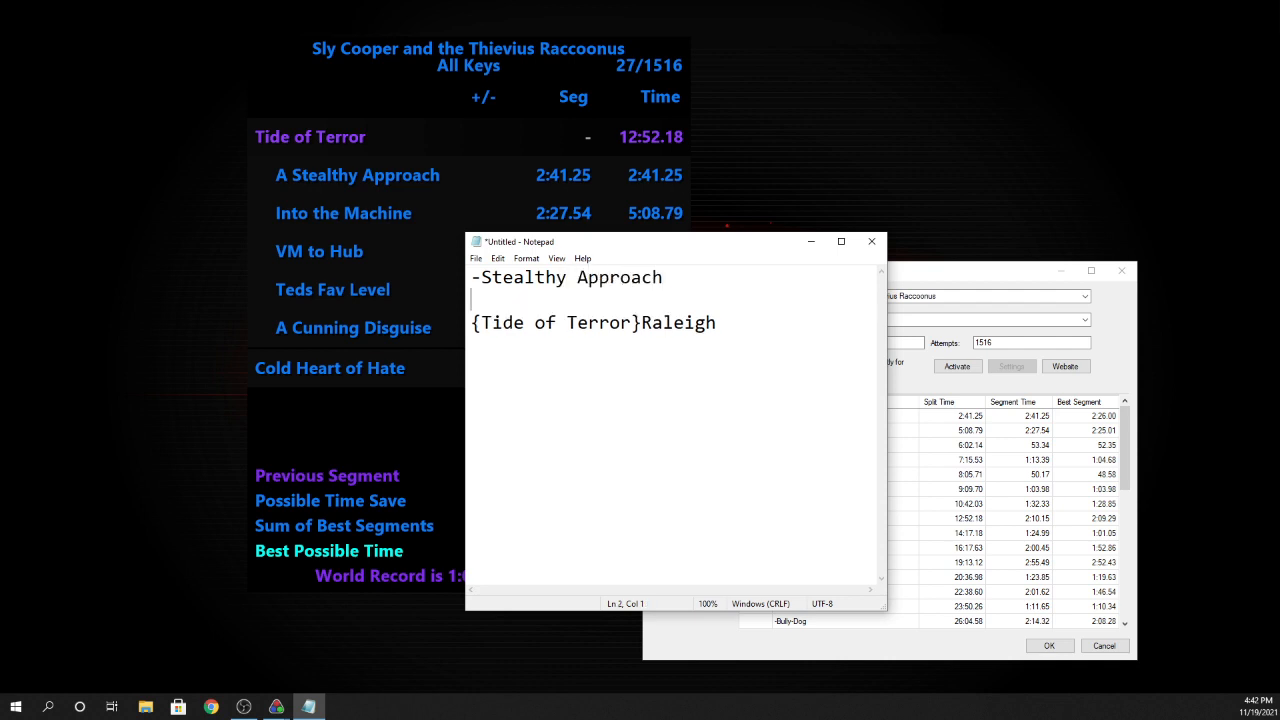
{"action": "type", "text": "-"}
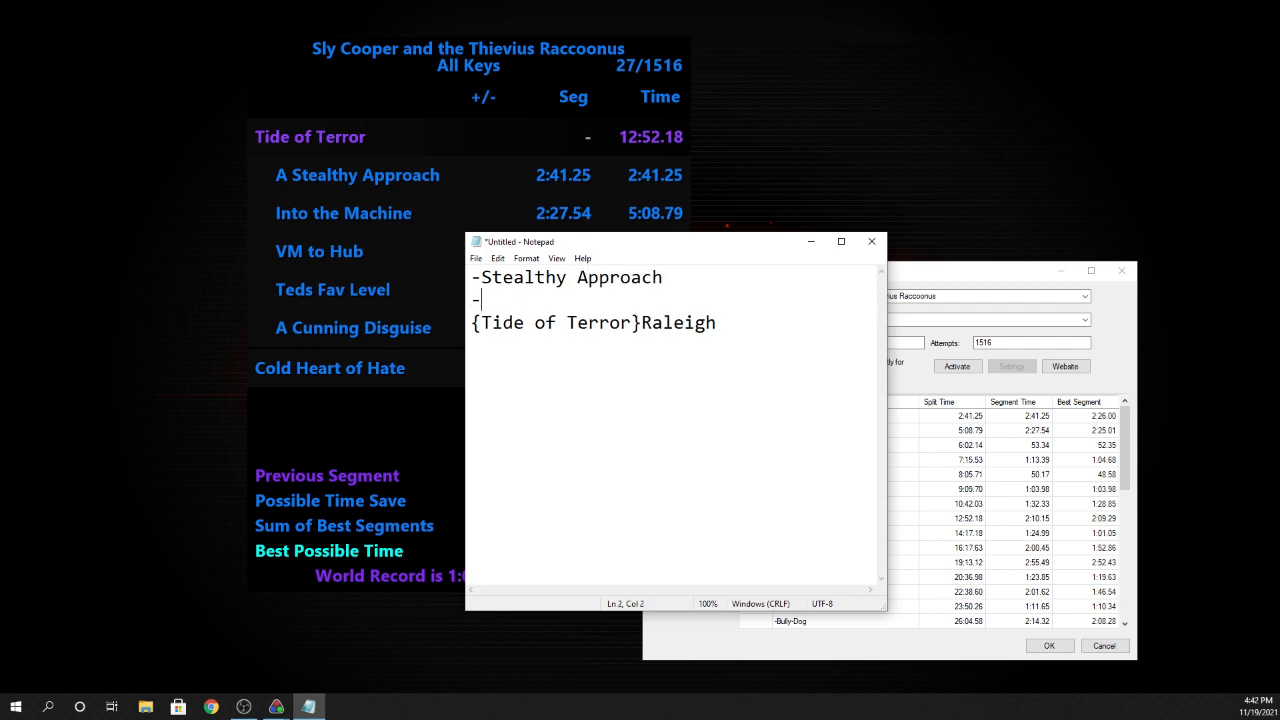
{"action": "type", "text": "Into the Machi"}
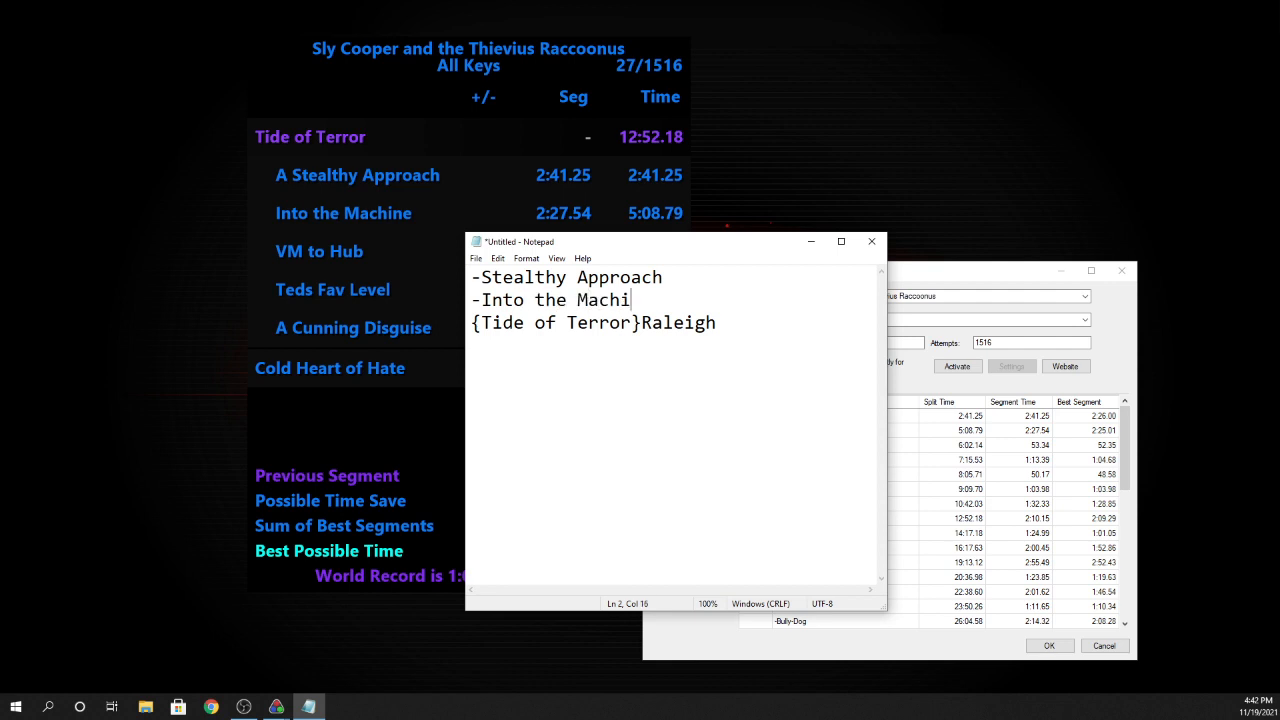
{"action": "type", "text": "ne-"}
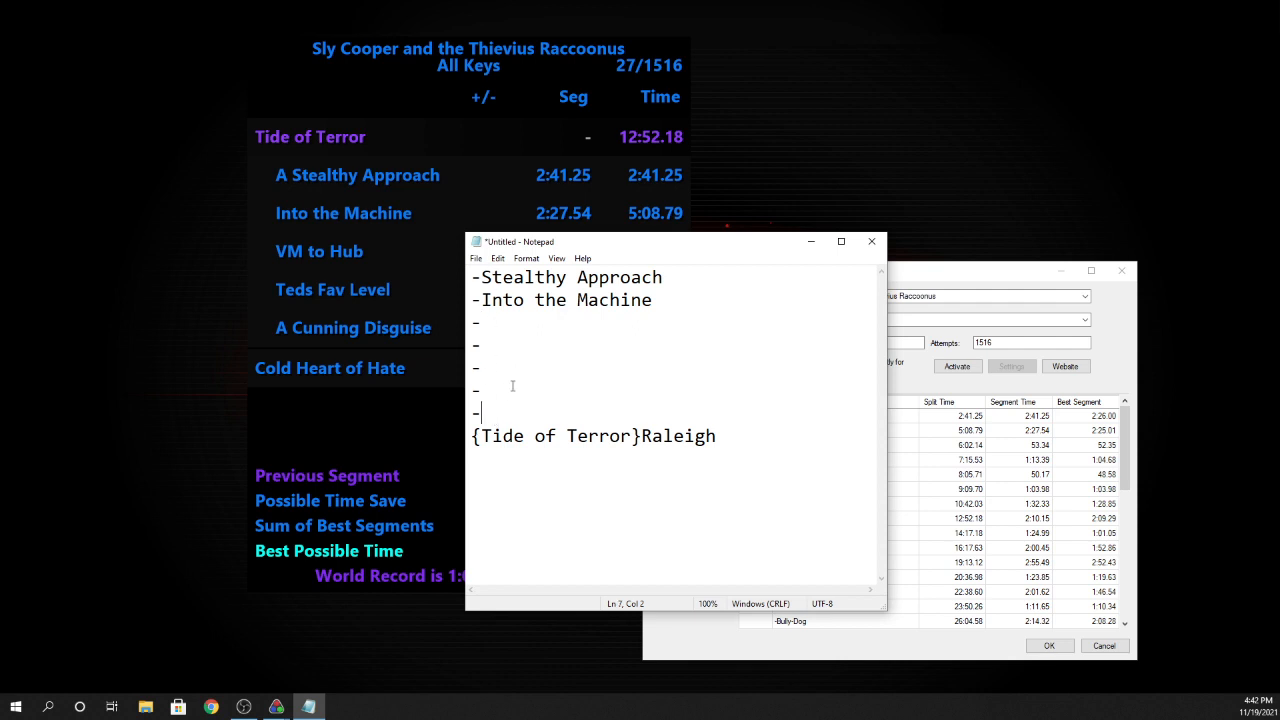
{"action": "mouse_move", "coordinate": [614, 411]}
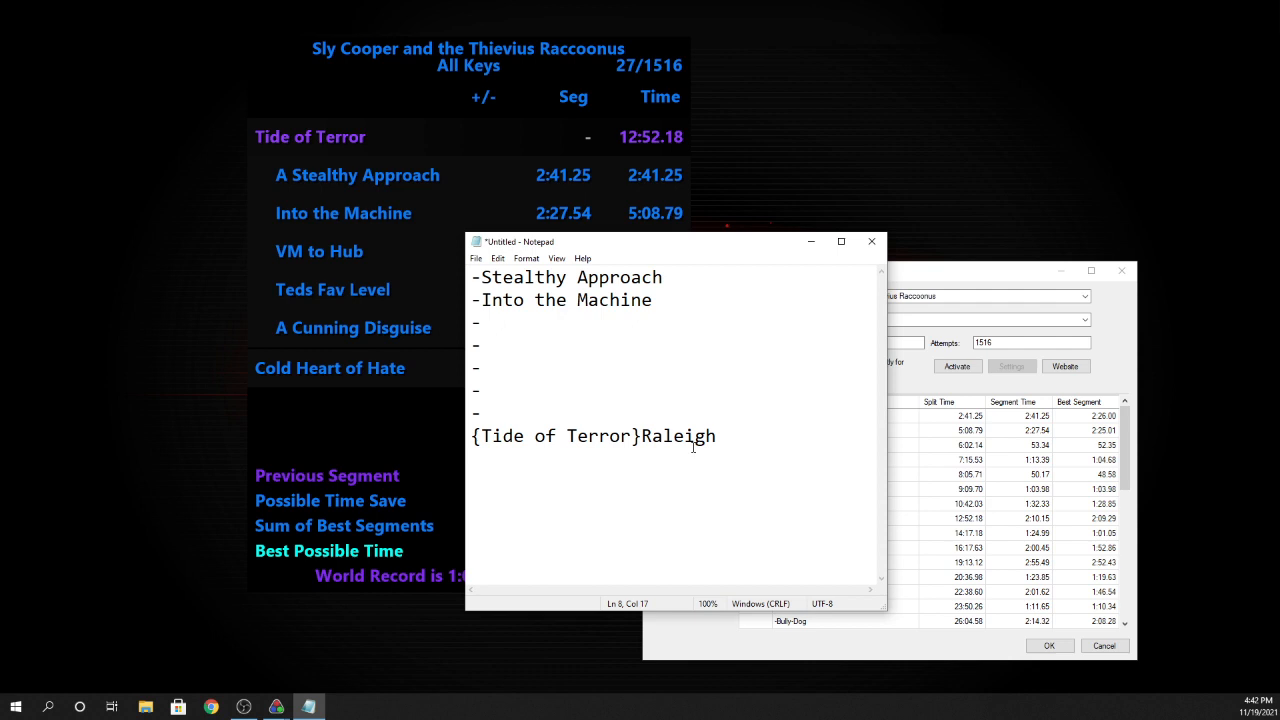
Highlight the boss line's brace and the level lines, then close Notepad.
{"action": "left_click_drag", "start_coordinate": [473, 435], "coordinate": [640, 435]}
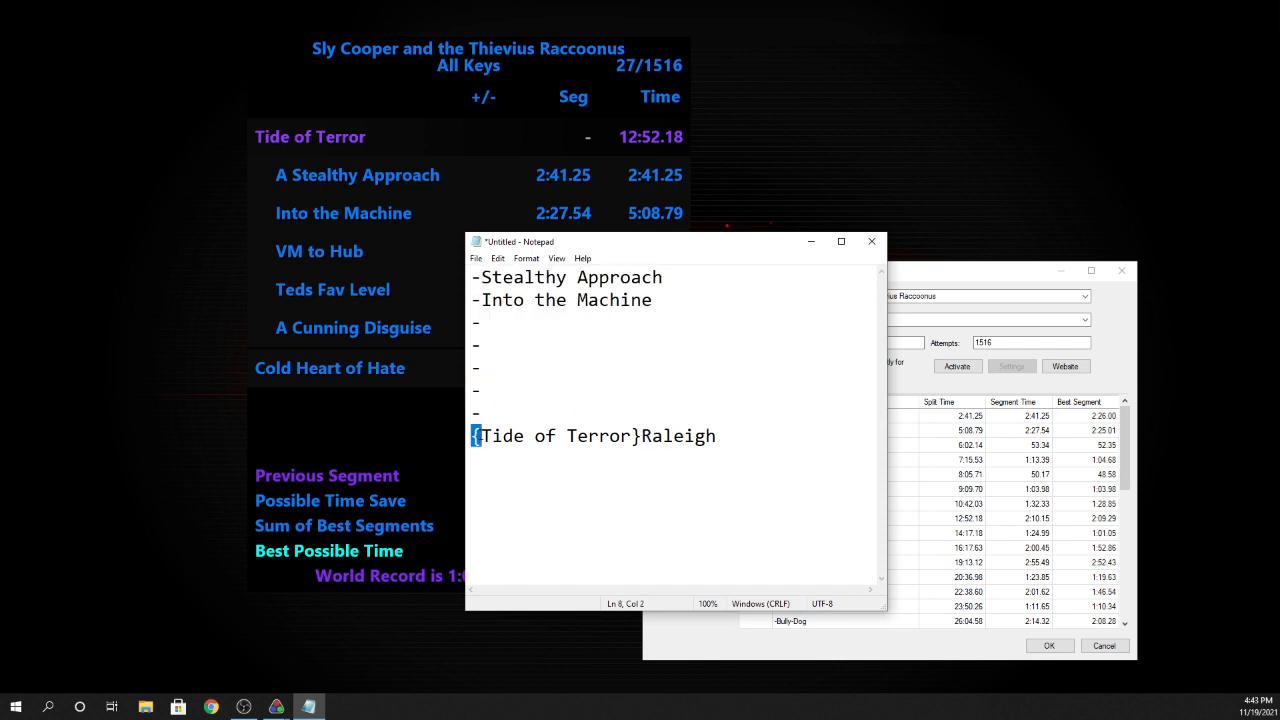
{"action": "left_click_drag", "start_coordinate": [475, 435], "coordinate": [637, 435]}
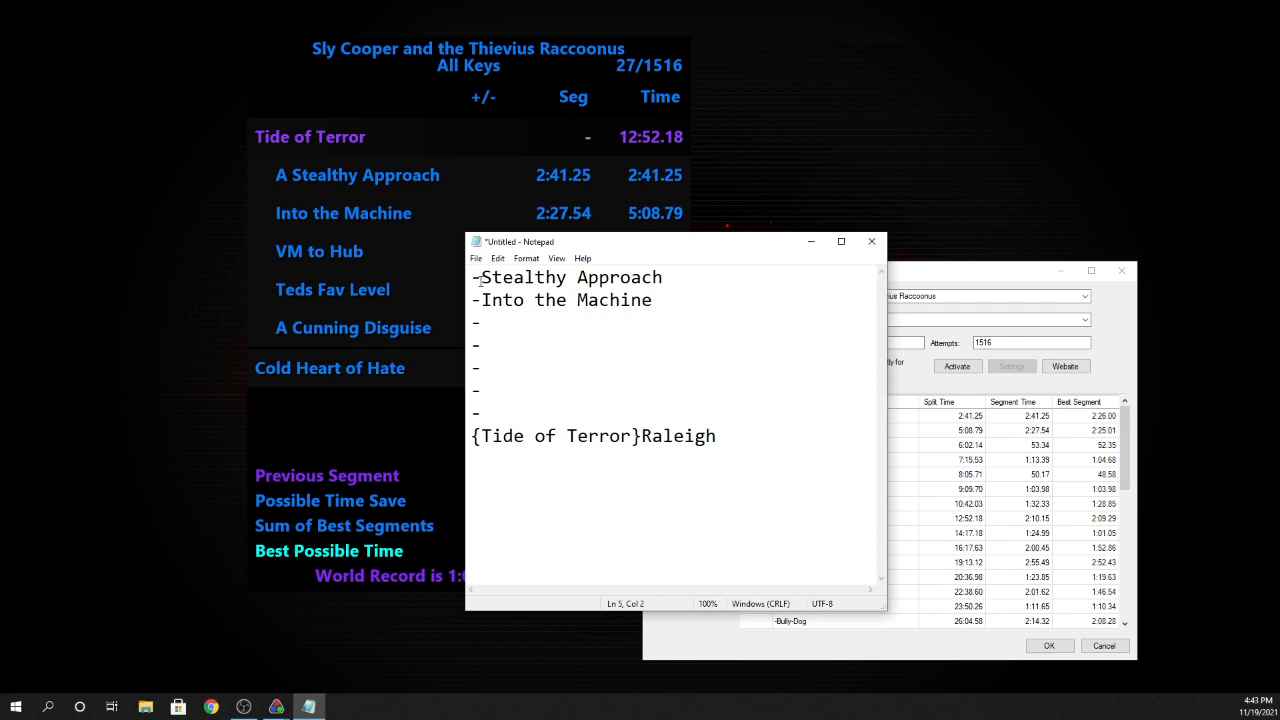
{"action": "left_click_drag", "start_coordinate": [476, 277], "coordinate": [476, 390]}
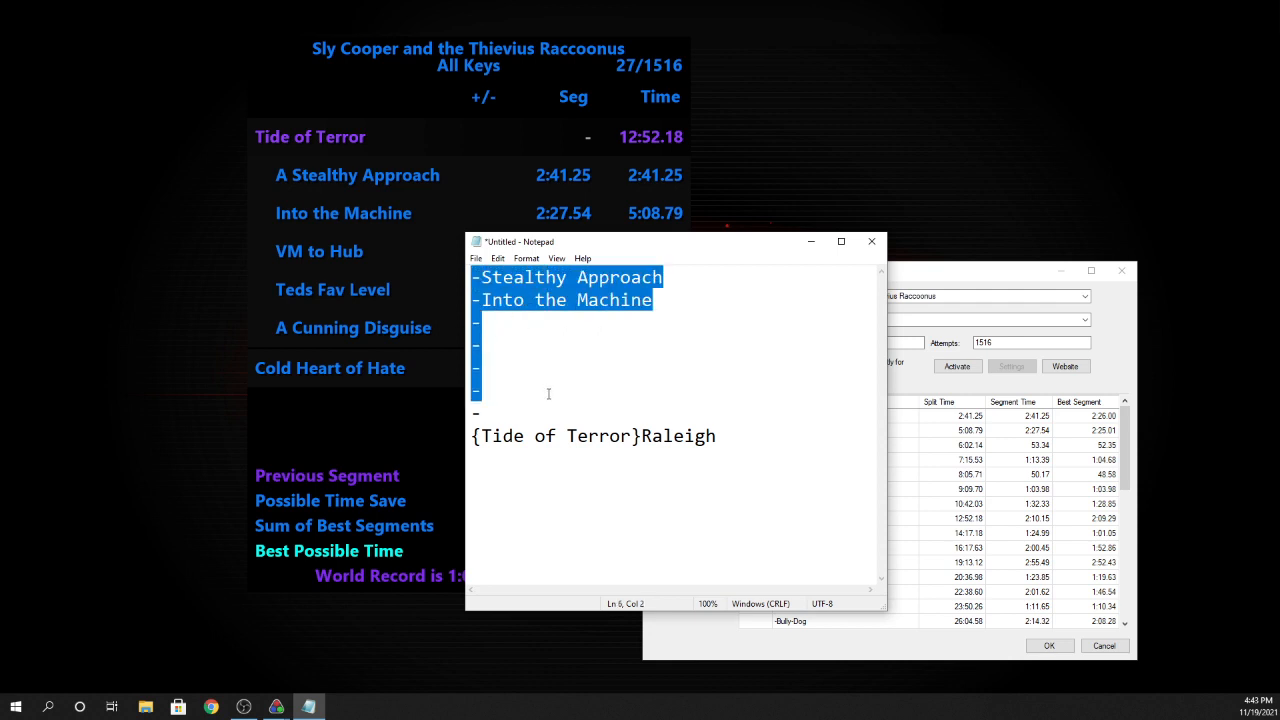
{"action": "left_click", "coordinate": [483, 366]}
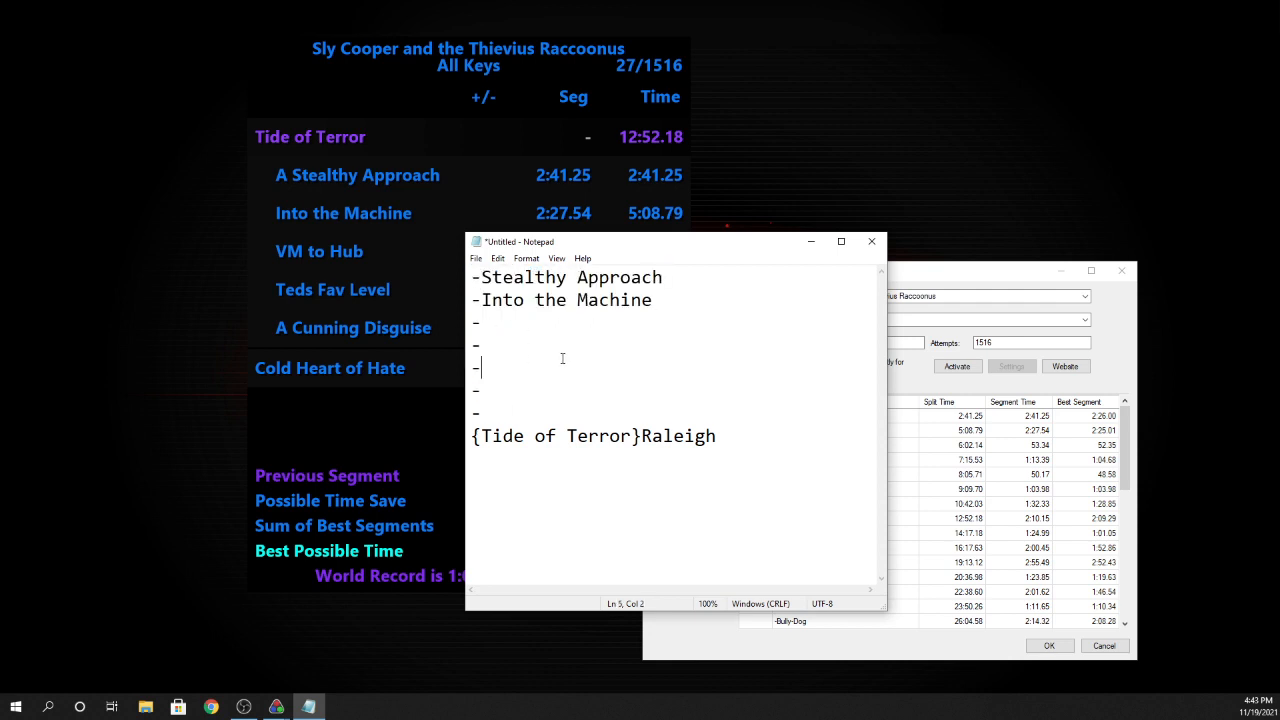
{"action": "mouse_move", "coordinate": [651, 431]}
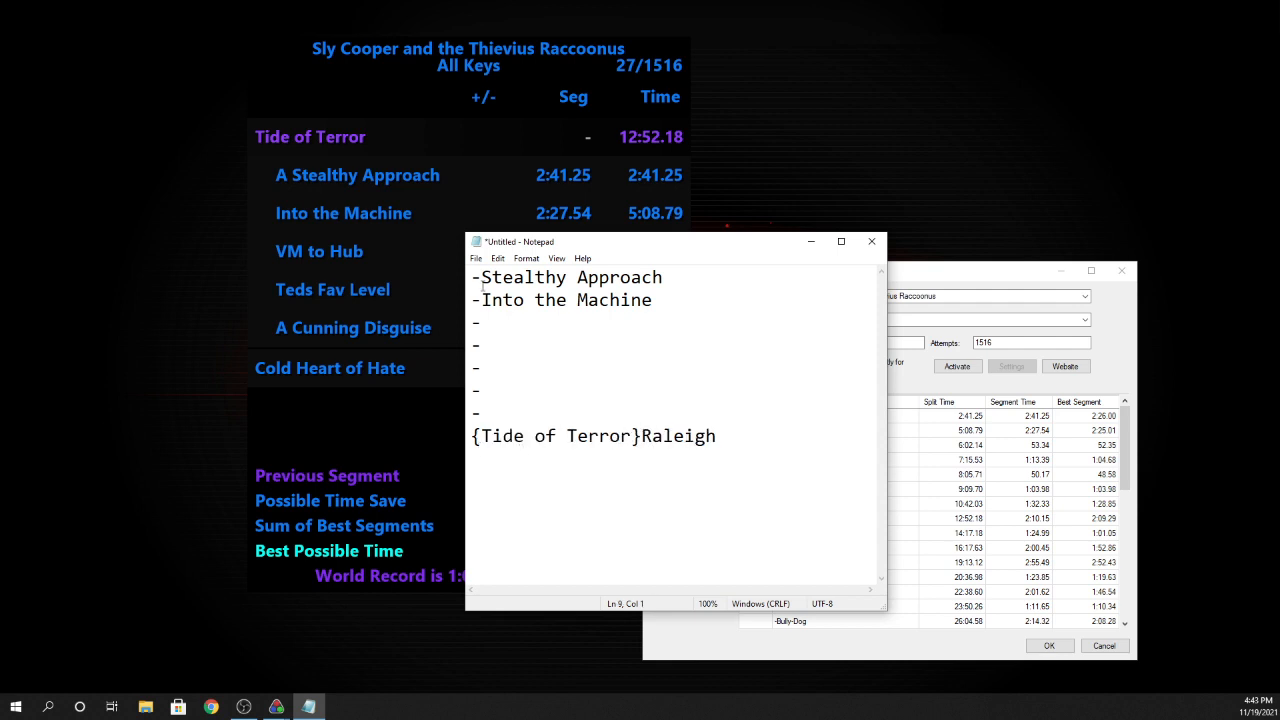
{"action": "mouse_move", "coordinate": [567, 321]}
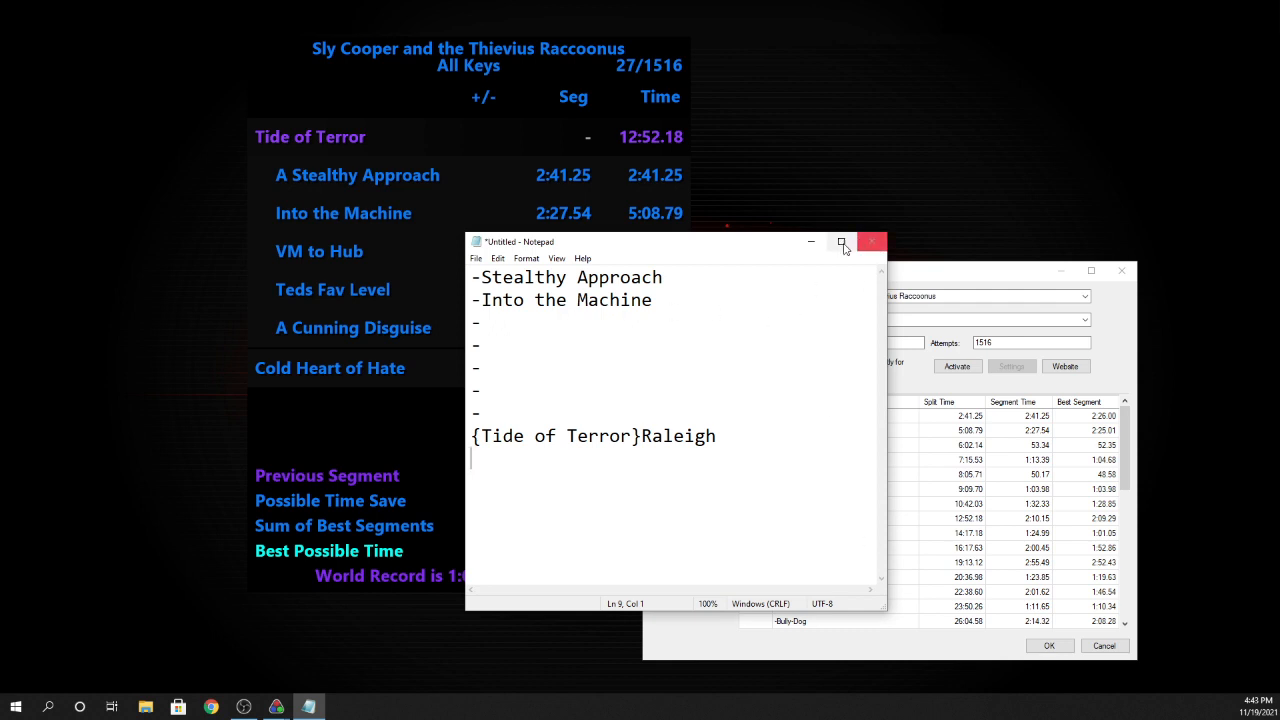
{"action": "left_click", "coordinate": [872, 241]}
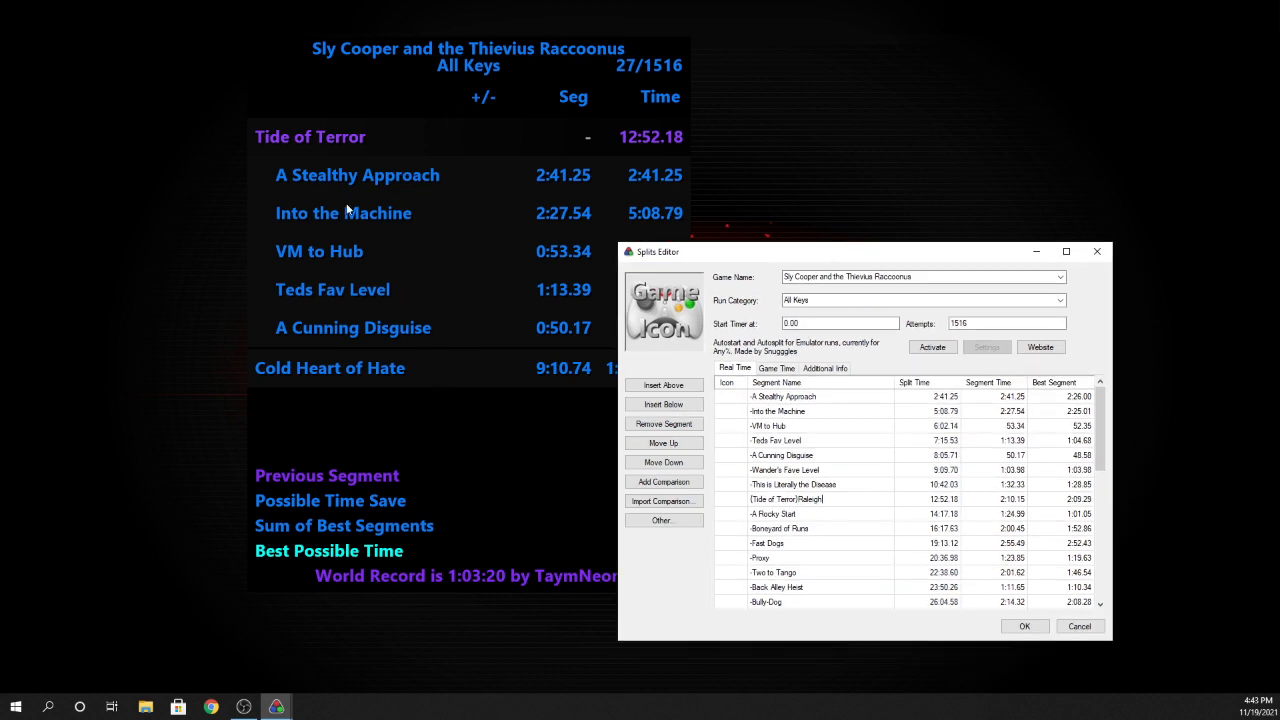
{"action": "mouse_move", "coordinate": [833, 500]}
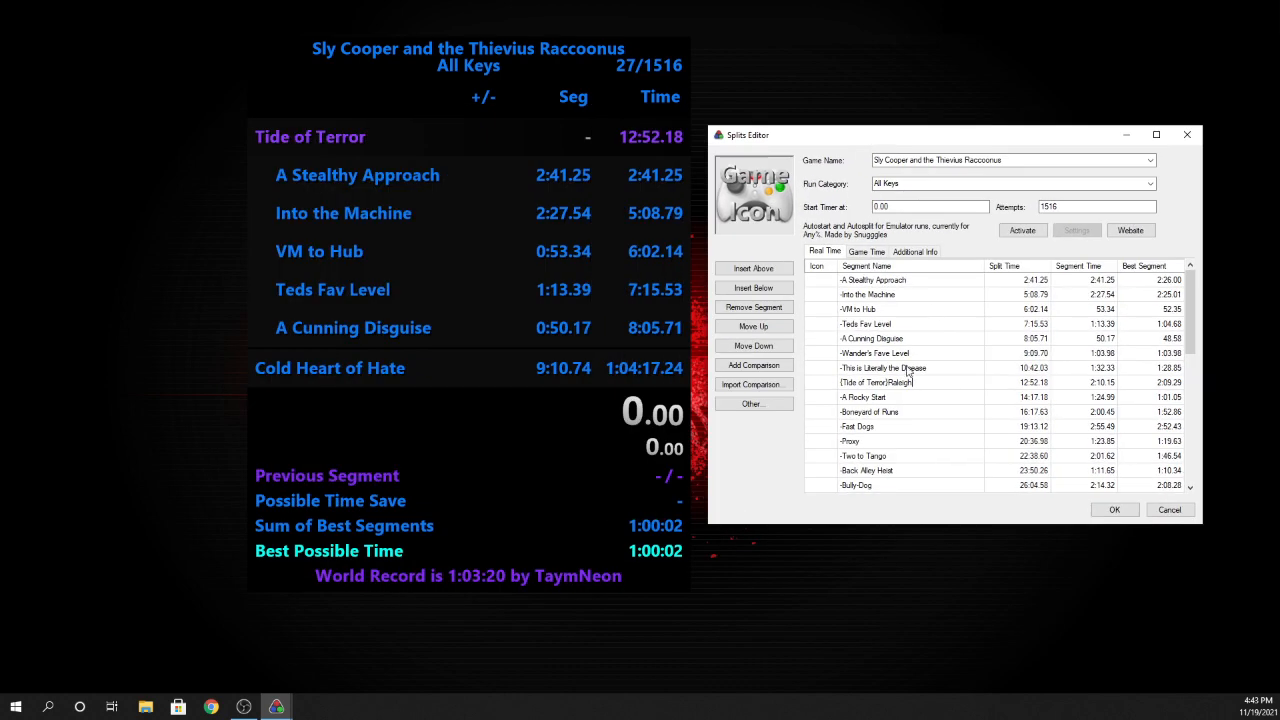
{"action": "left_click", "coordinate": [865, 397]}
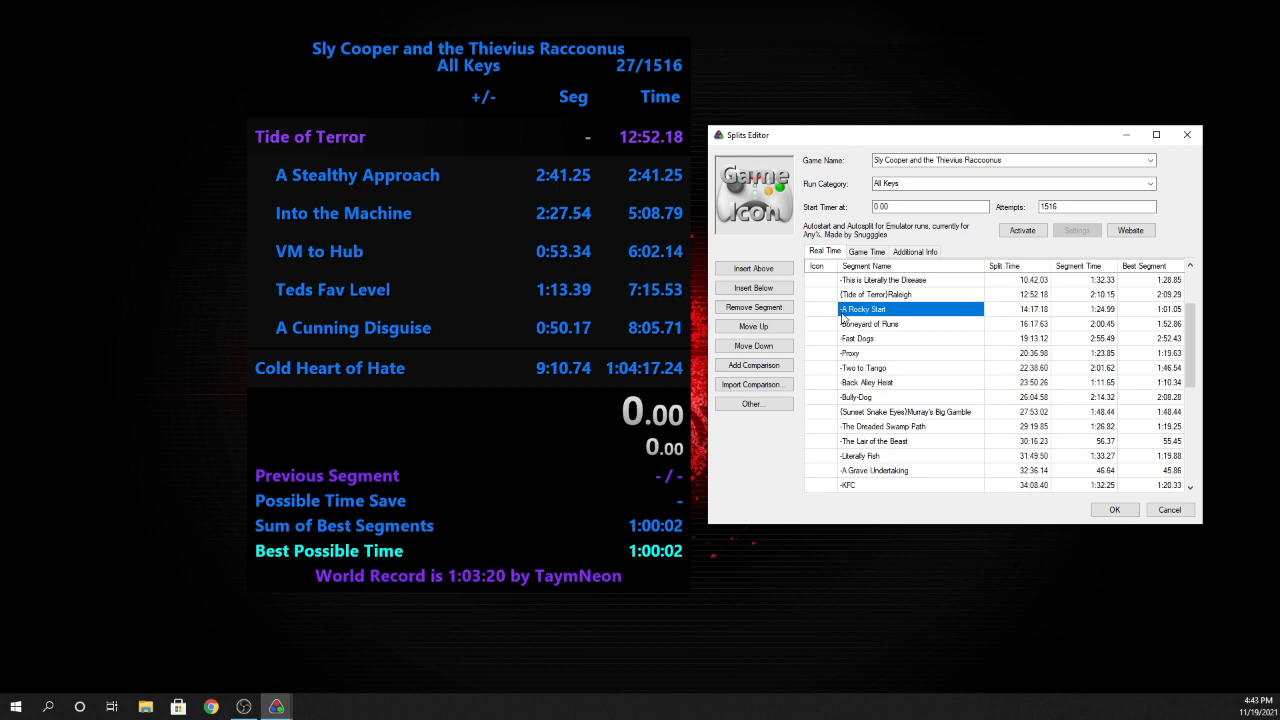
{"action": "mouse_move", "coordinate": [850, 398]}
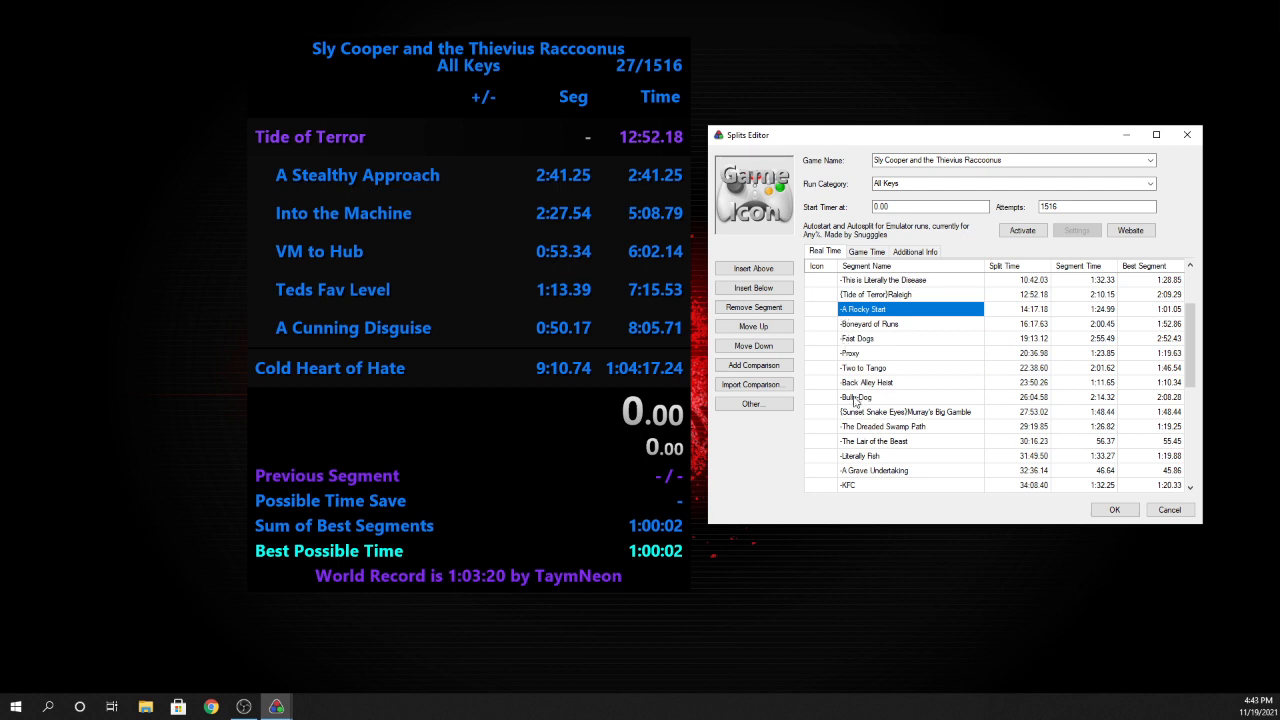
{"action": "mouse_move", "coordinate": [943, 424]}
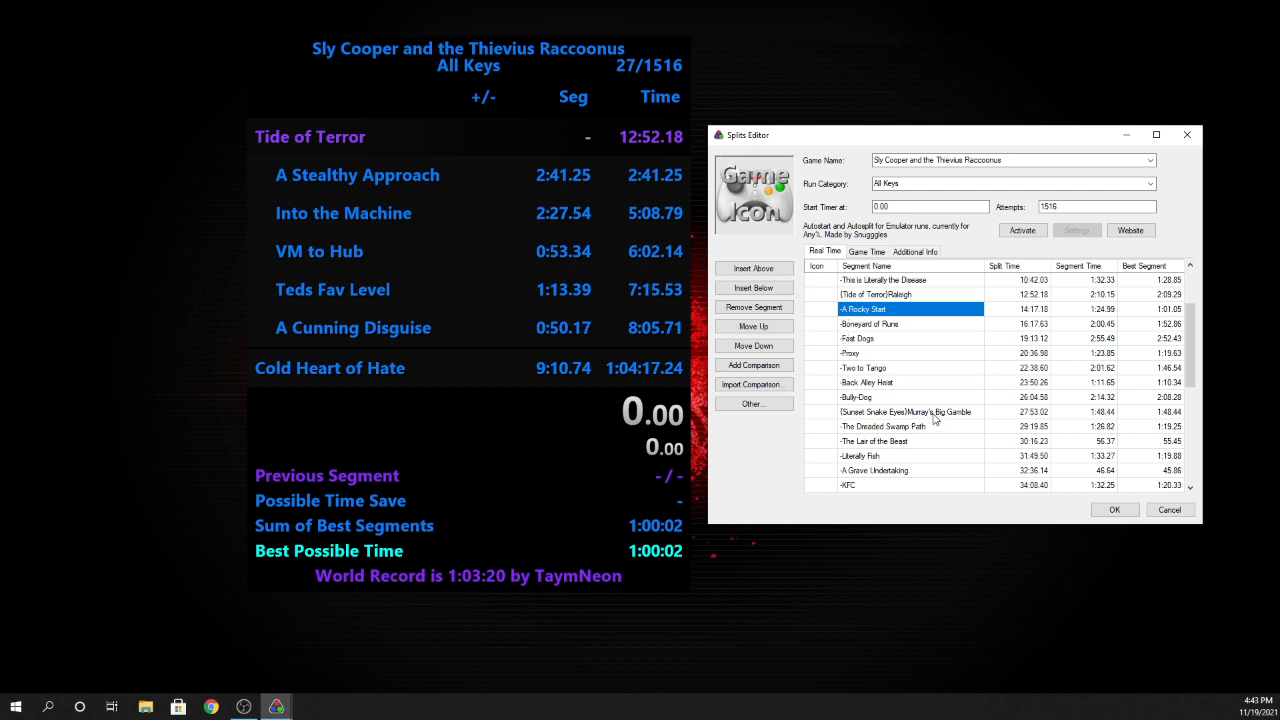
{"action": "left_click", "coordinate": [910, 412]}
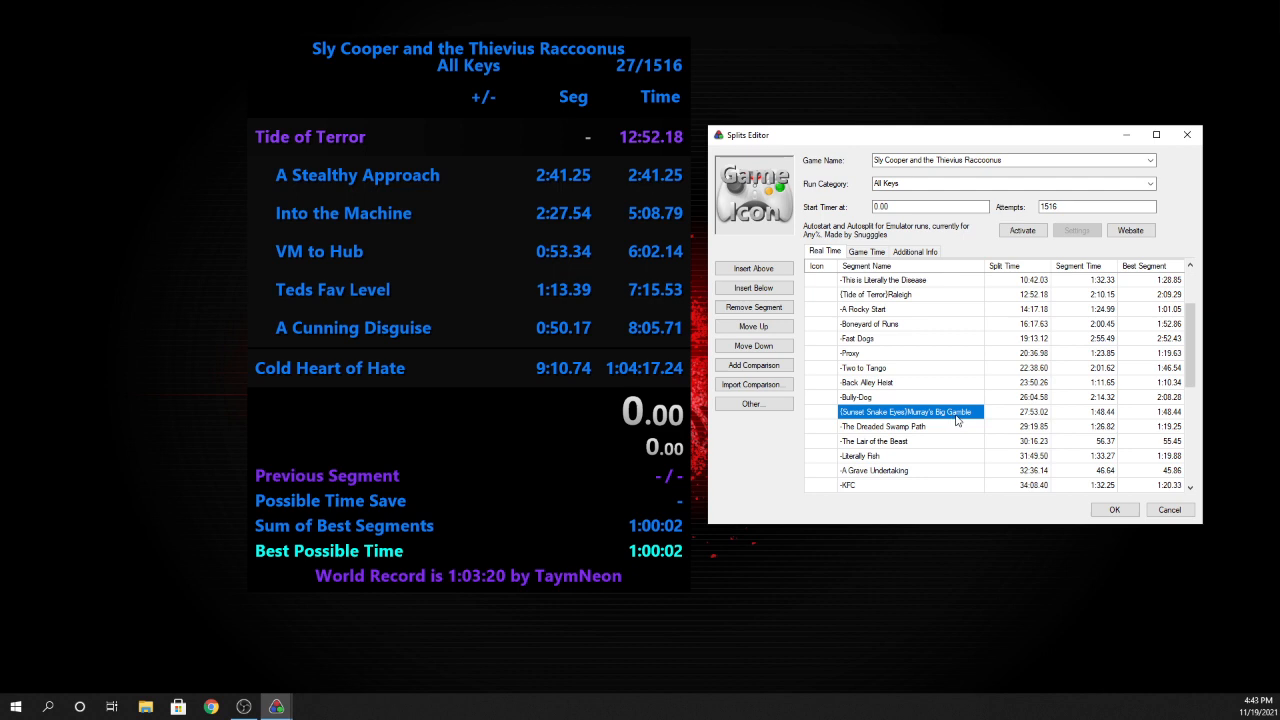
{"action": "mouse_move", "coordinate": [872, 399]}
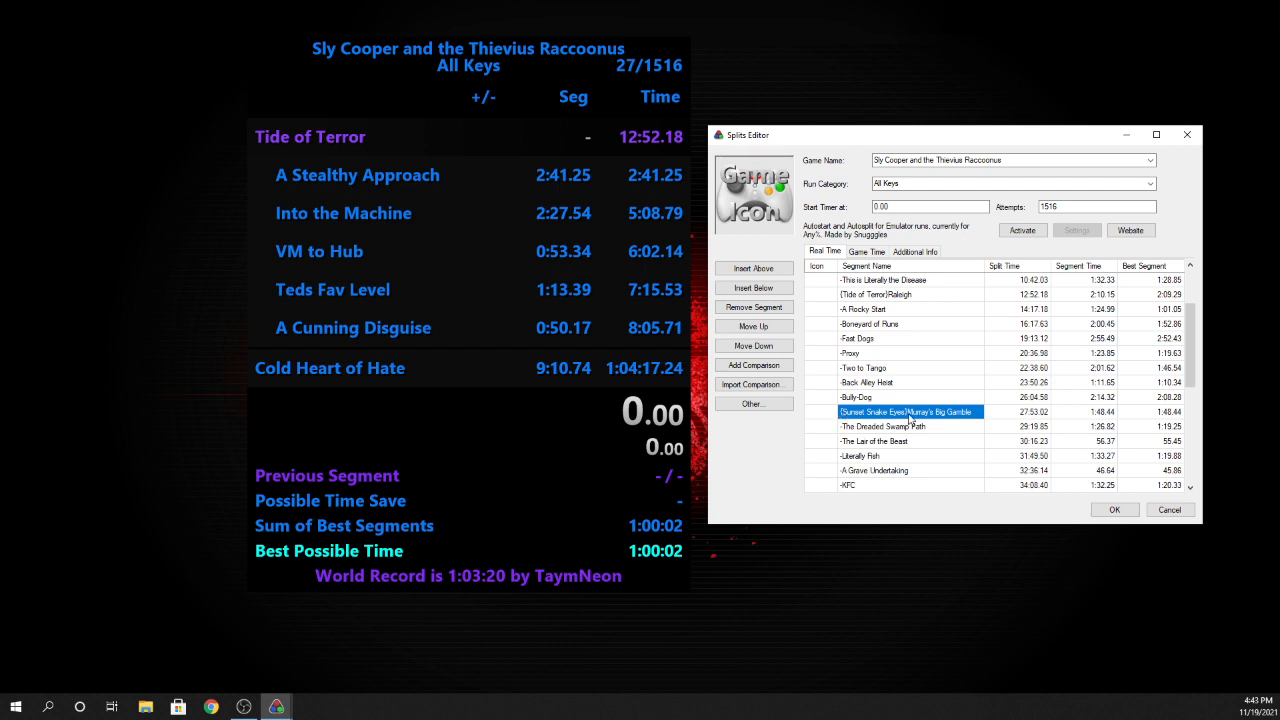
{"action": "left_click", "coordinate": [870, 396]}
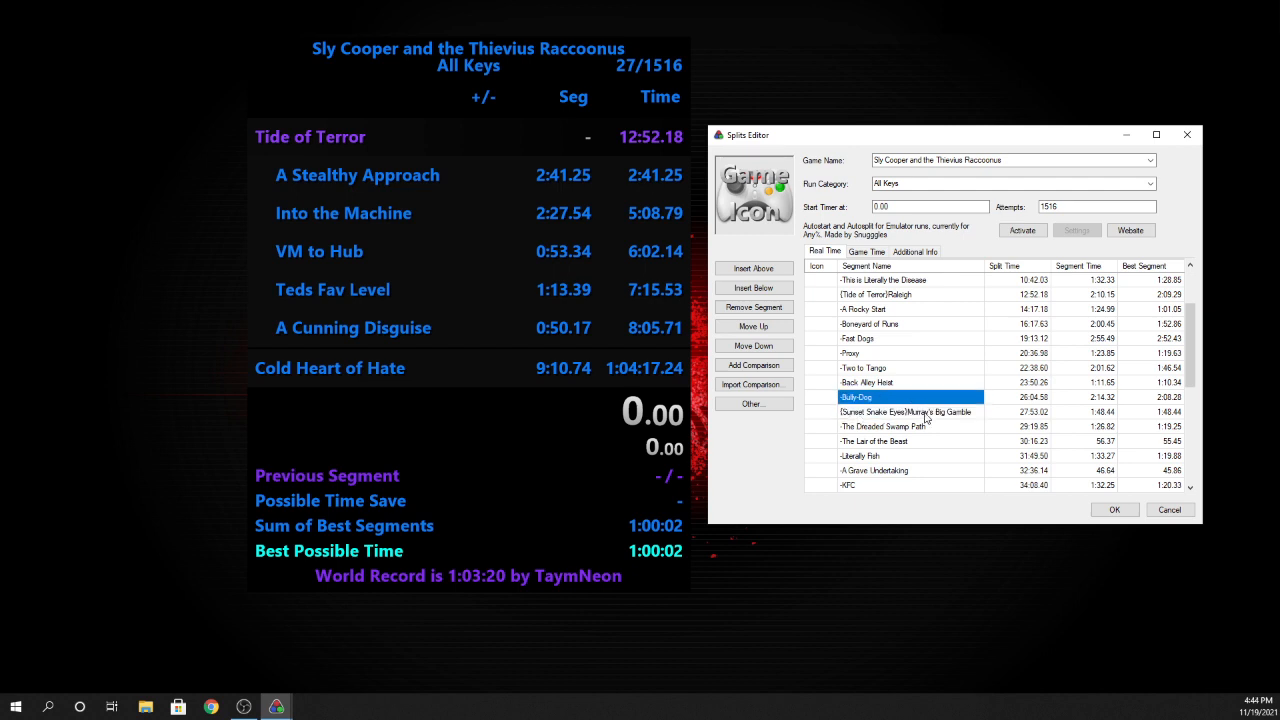
{"action": "scroll", "scroll_direction": "down", "scroll_amount": 3}
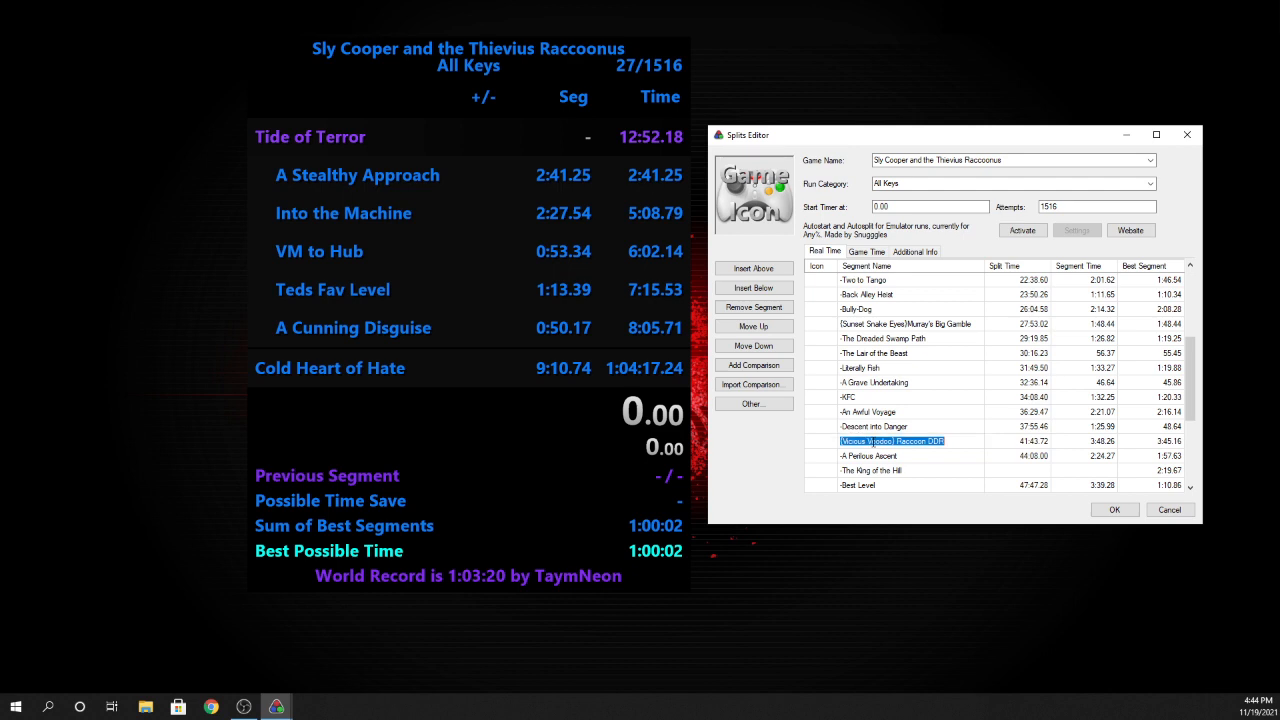
{"action": "left_click", "coordinate": [895, 440]}
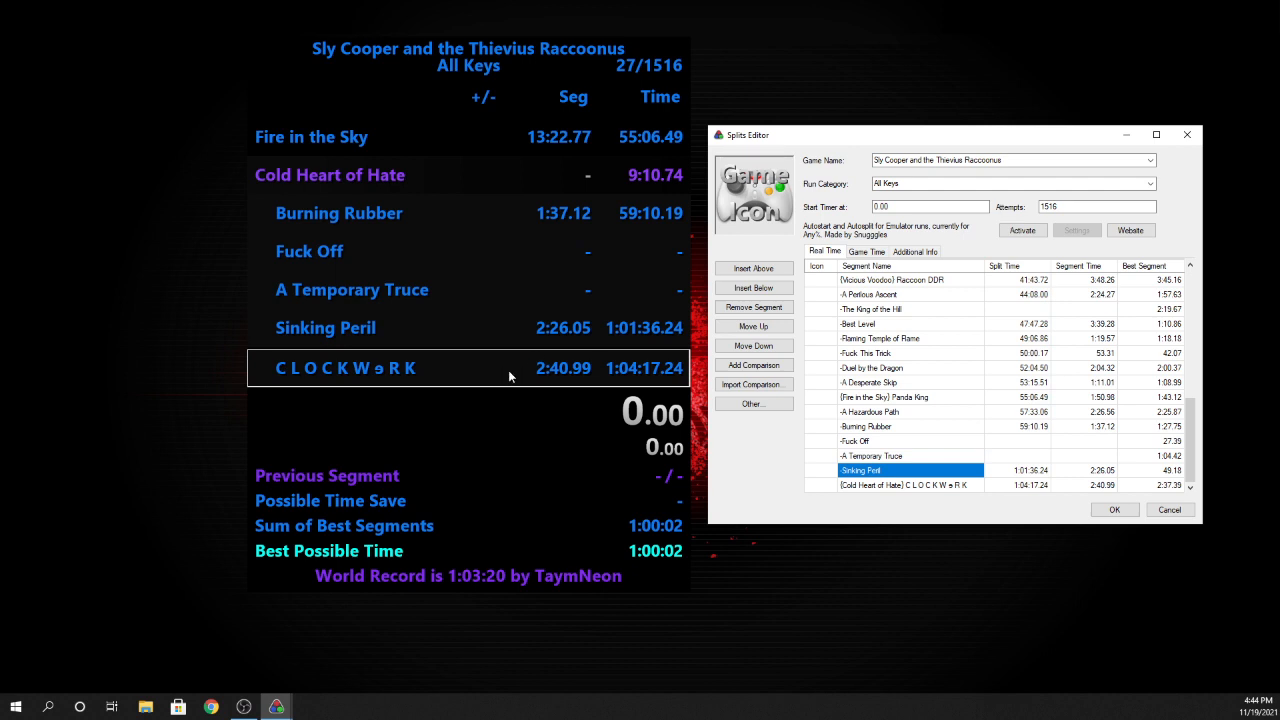
{"action": "mouse_move", "coordinate": [525, 366]}
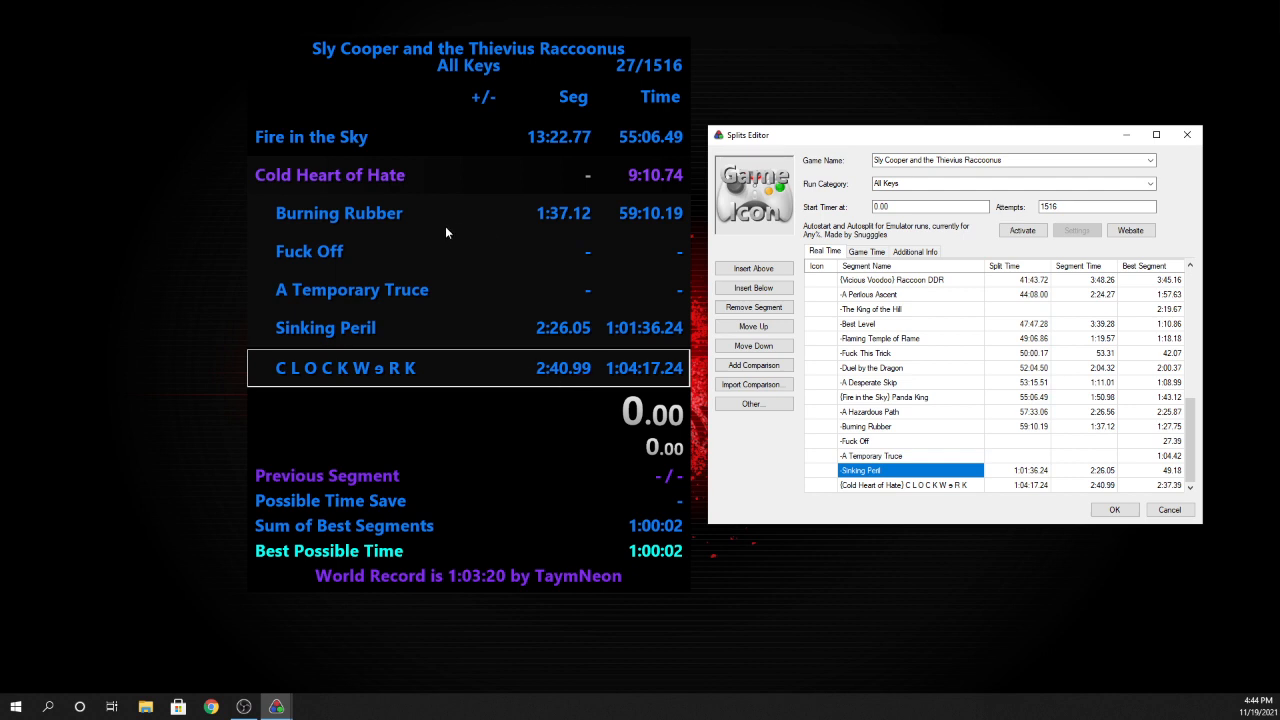
{"action": "mouse_move", "coordinate": [581, 398]}
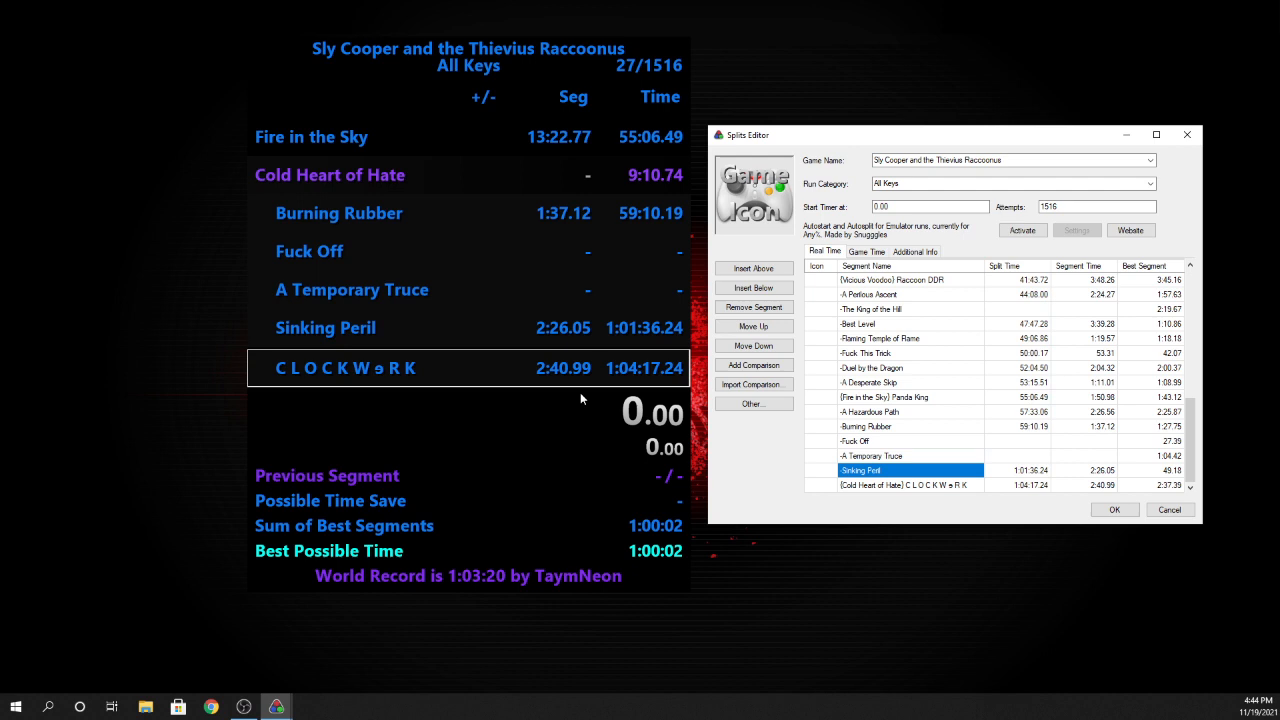
{"action": "mouse_move", "coordinate": [593, 401]}
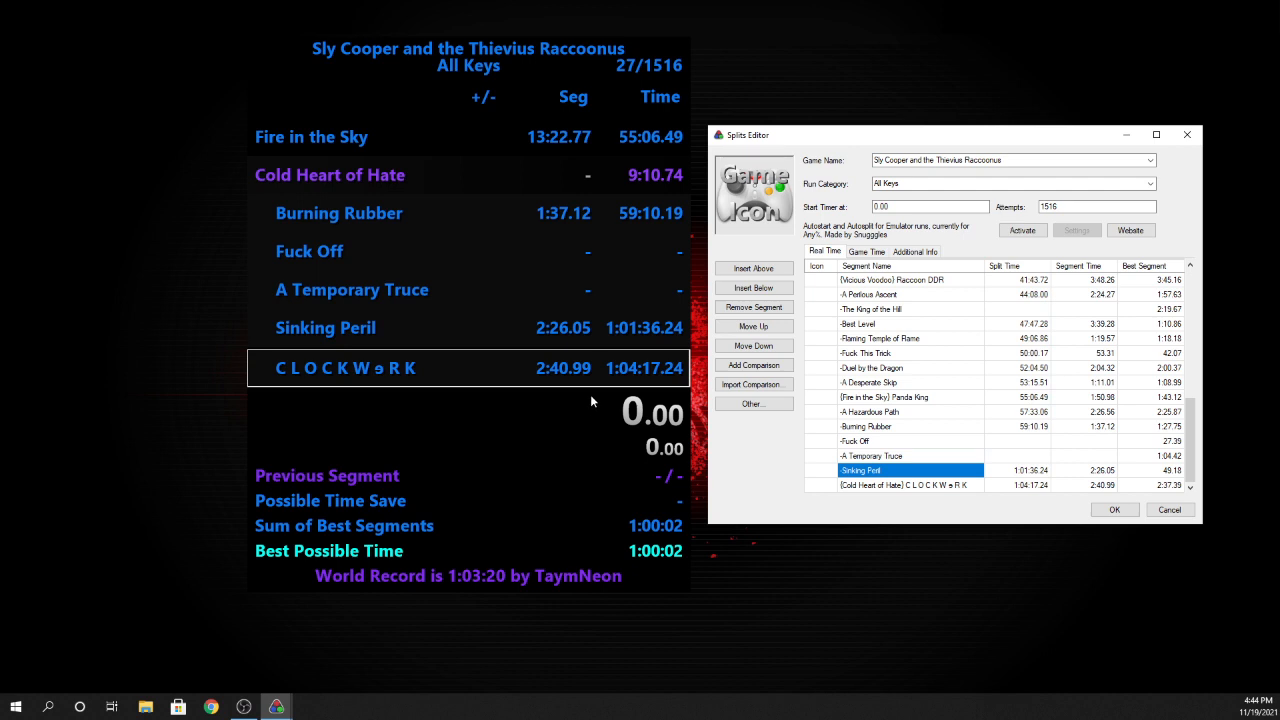
{"action": "mouse_move", "coordinate": [608, 353]}
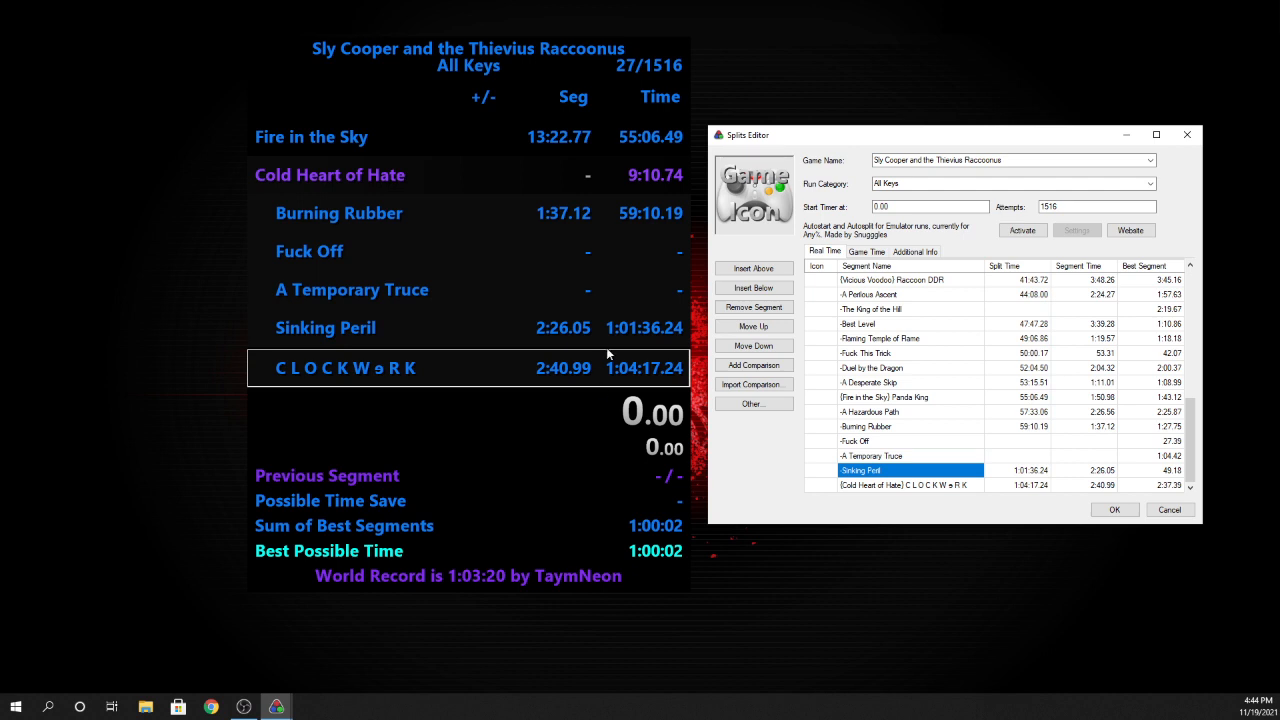
{"action": "mouse_move", "coordinate": [525, 322]}
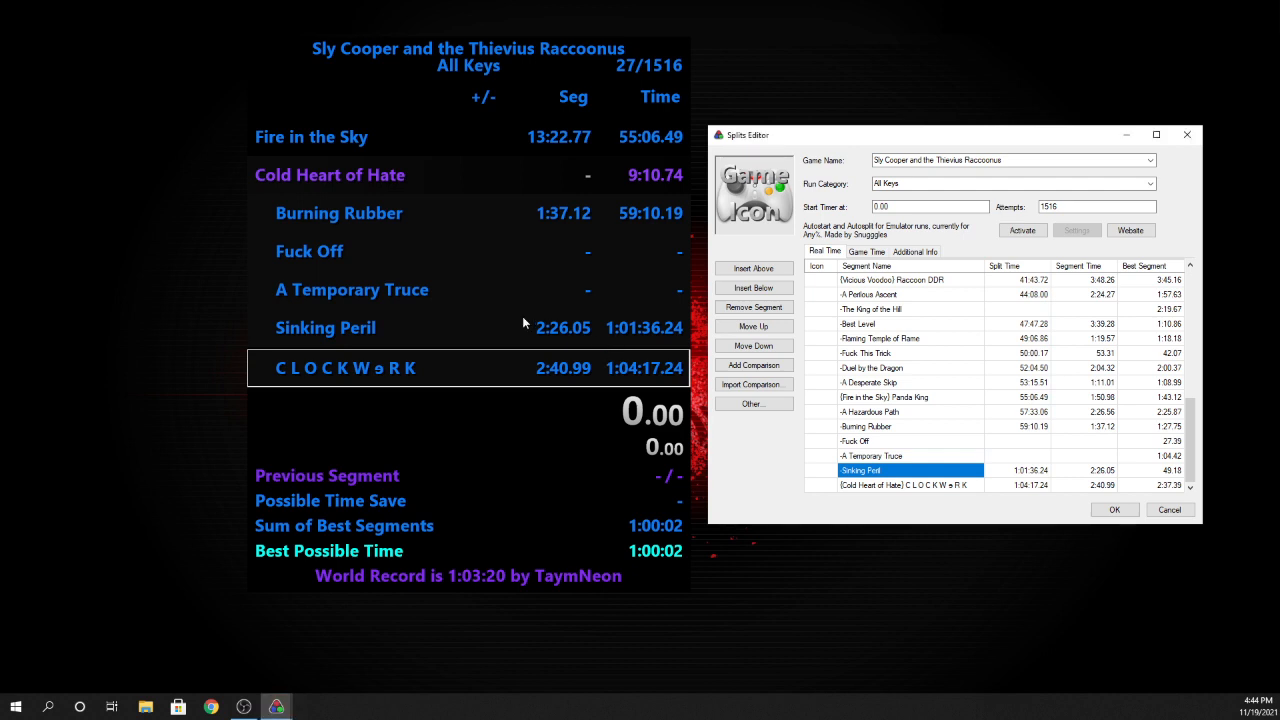
{"action": "mouse_move", "coordinate": [1115, 509]}
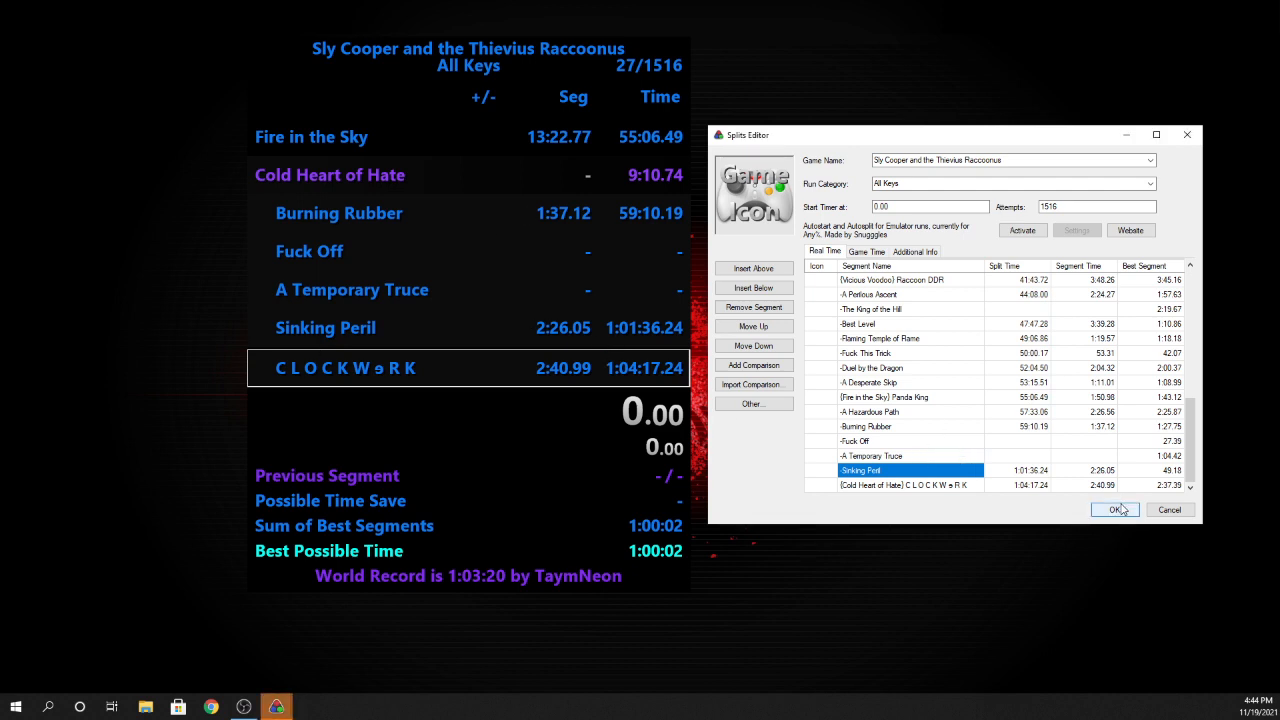
Save the split edits and close the Splits Editor.
{"action": "left_click", "coordinate": [1113, 510]}
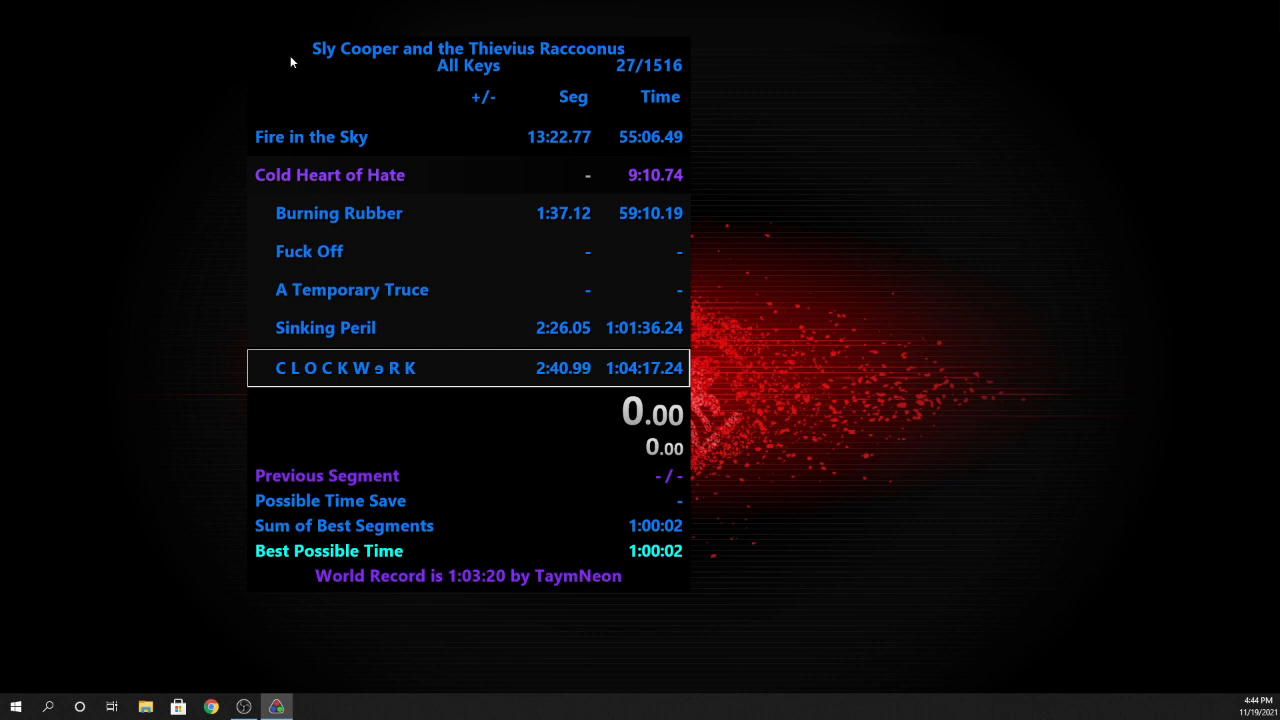
{"action": "mouse_move", "coordinate": [324, 98]}
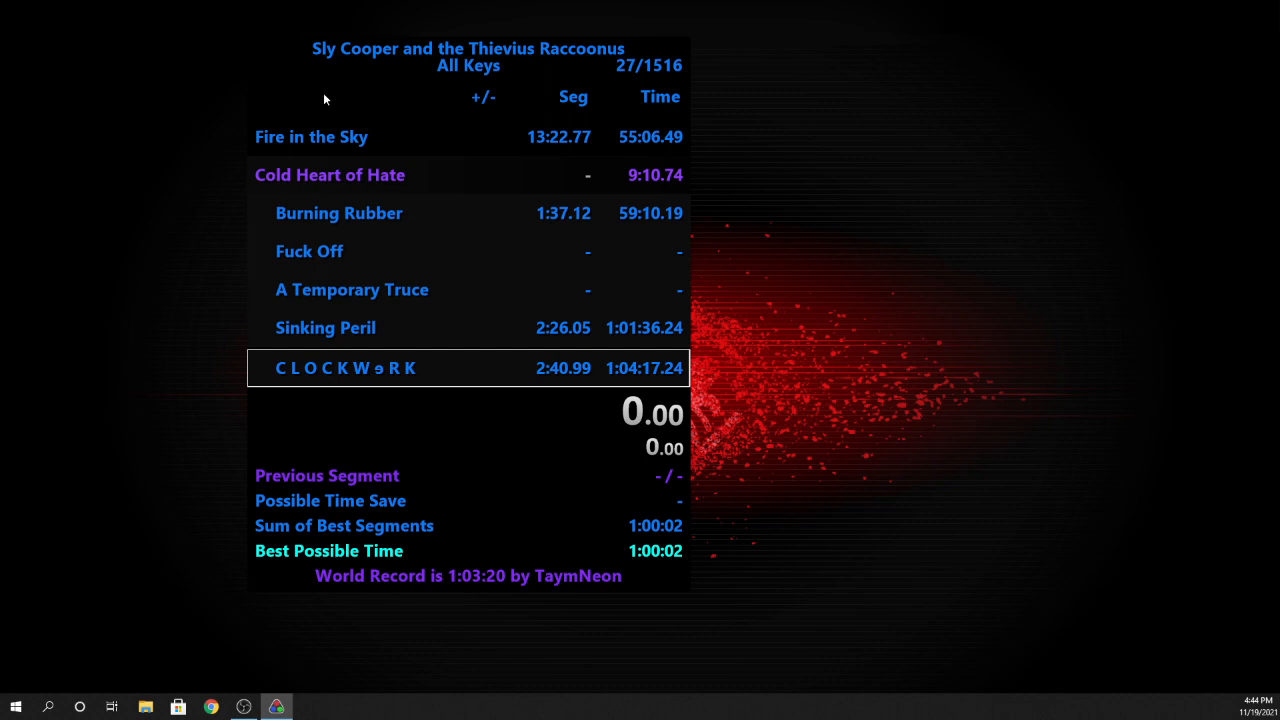